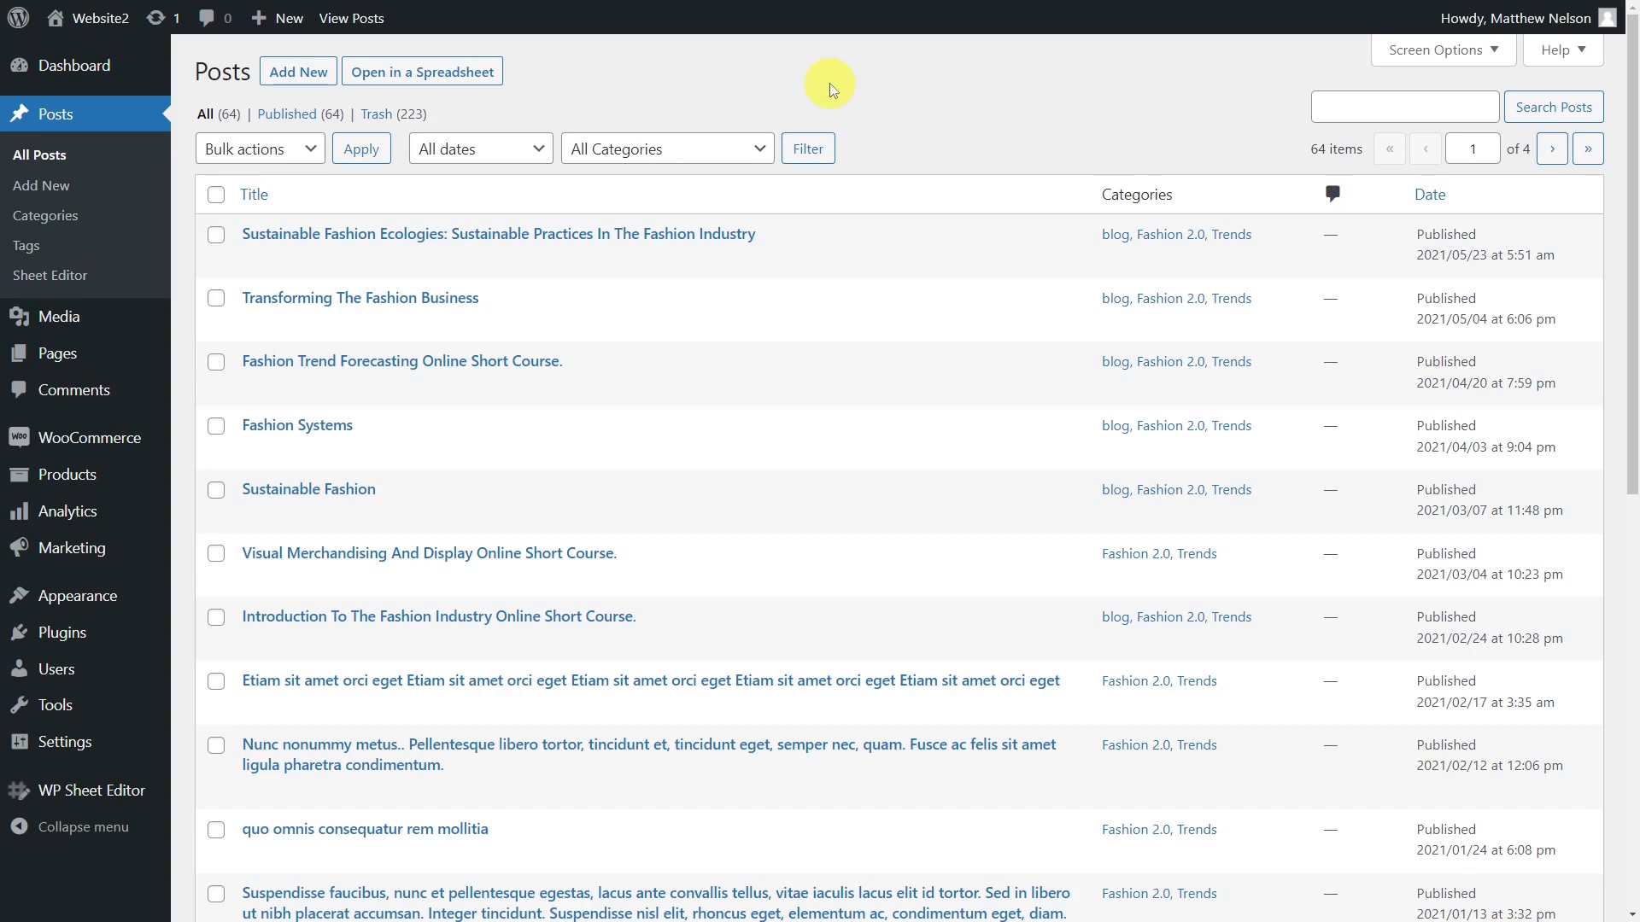
pyautogui.moveTo(666, 246)
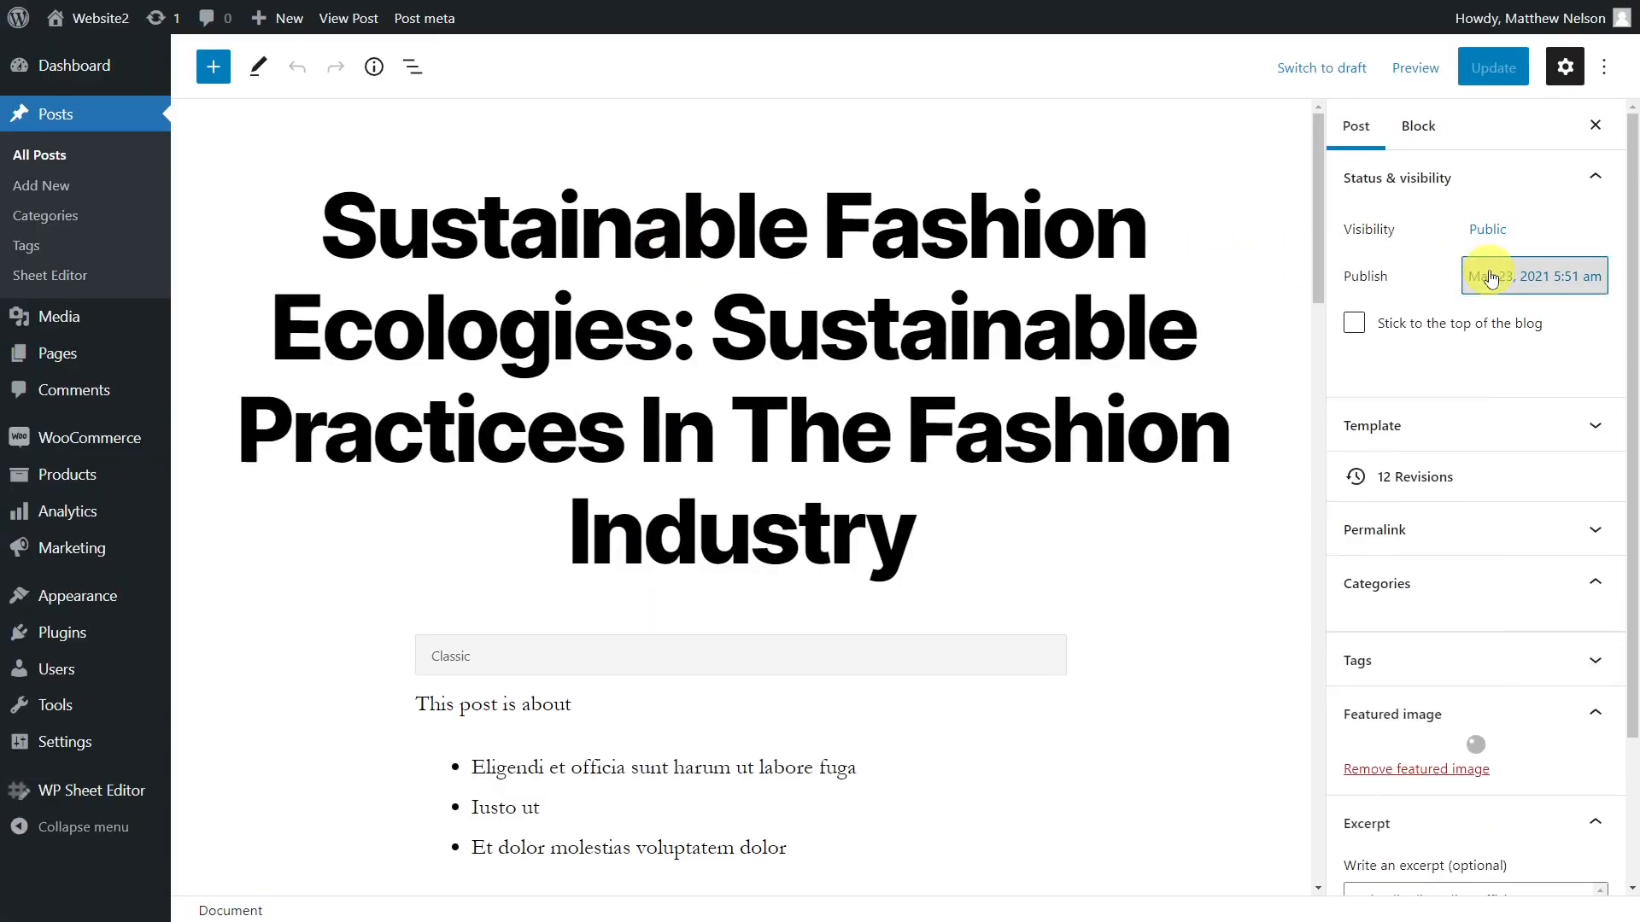
# Change the Sustainable Fashion Ecologies publish month from May to November 2021.
pyautogui.click(1533, 275)
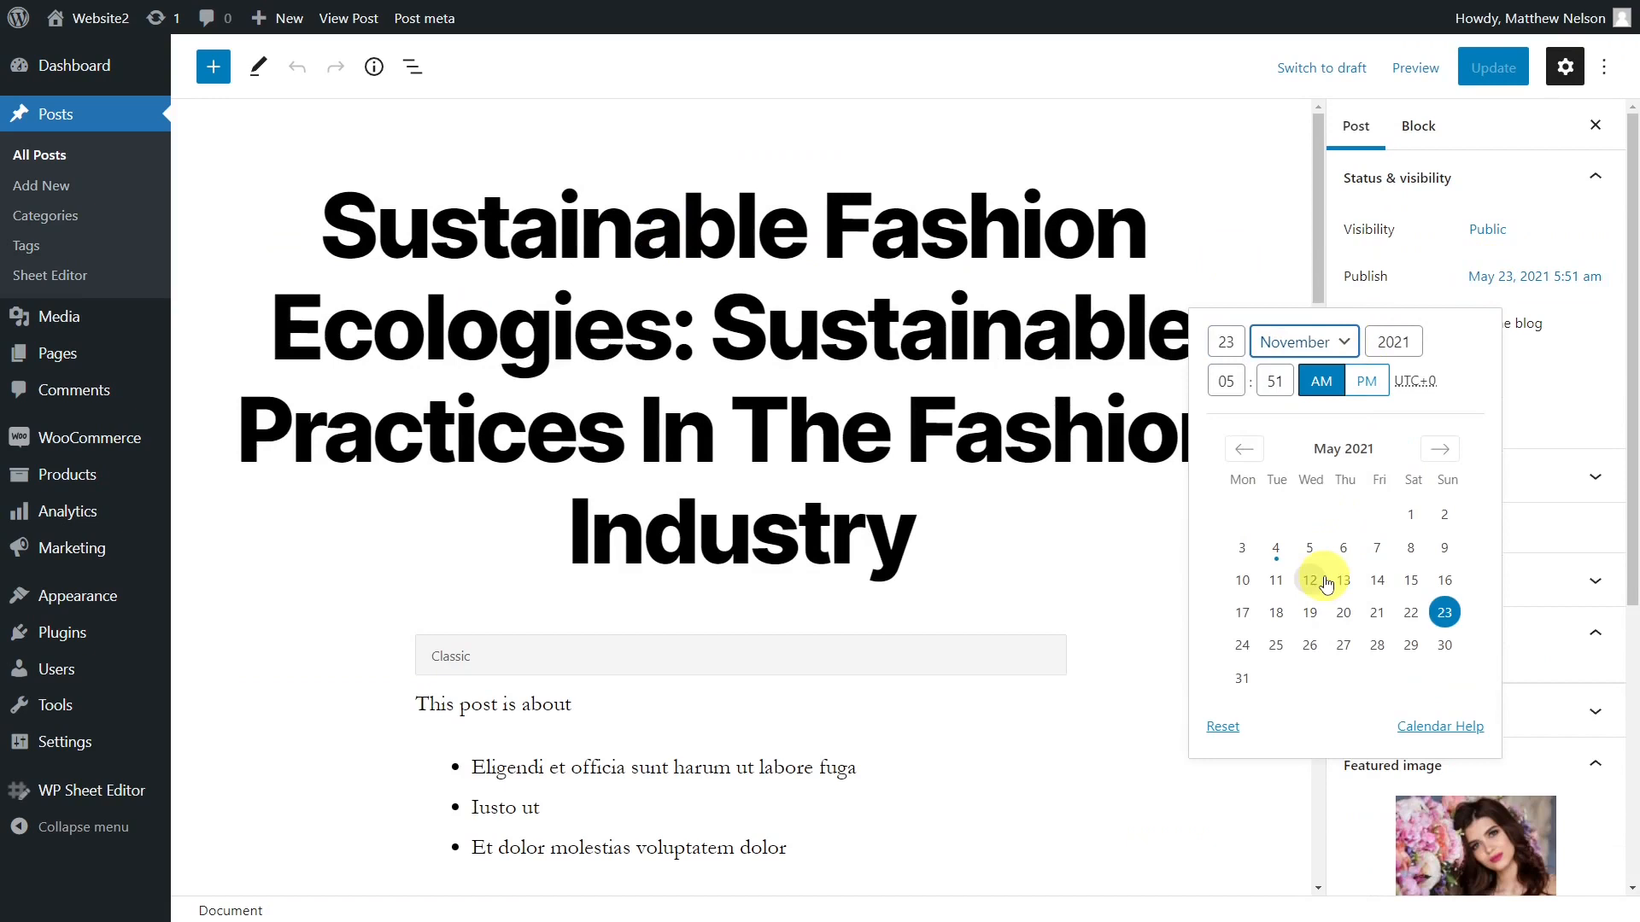
pyautogui.click(1492, 66)
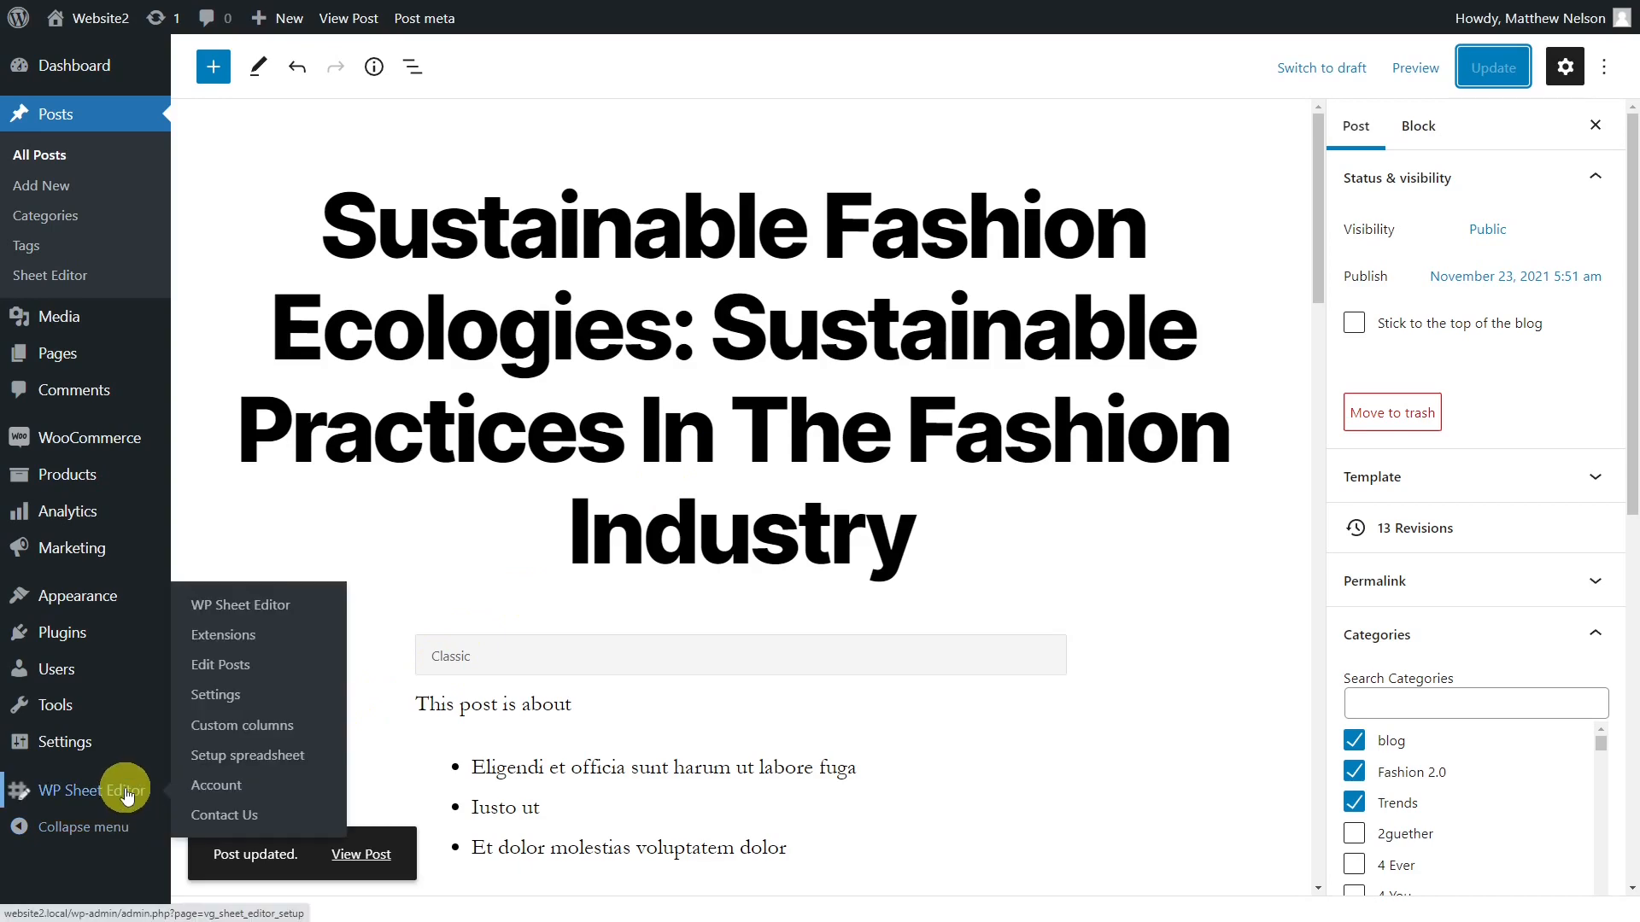
# Open WP Sheet Editor's Edit Posts spreadsheet and load all 64 posts.
pyautogui.click(219, 665)
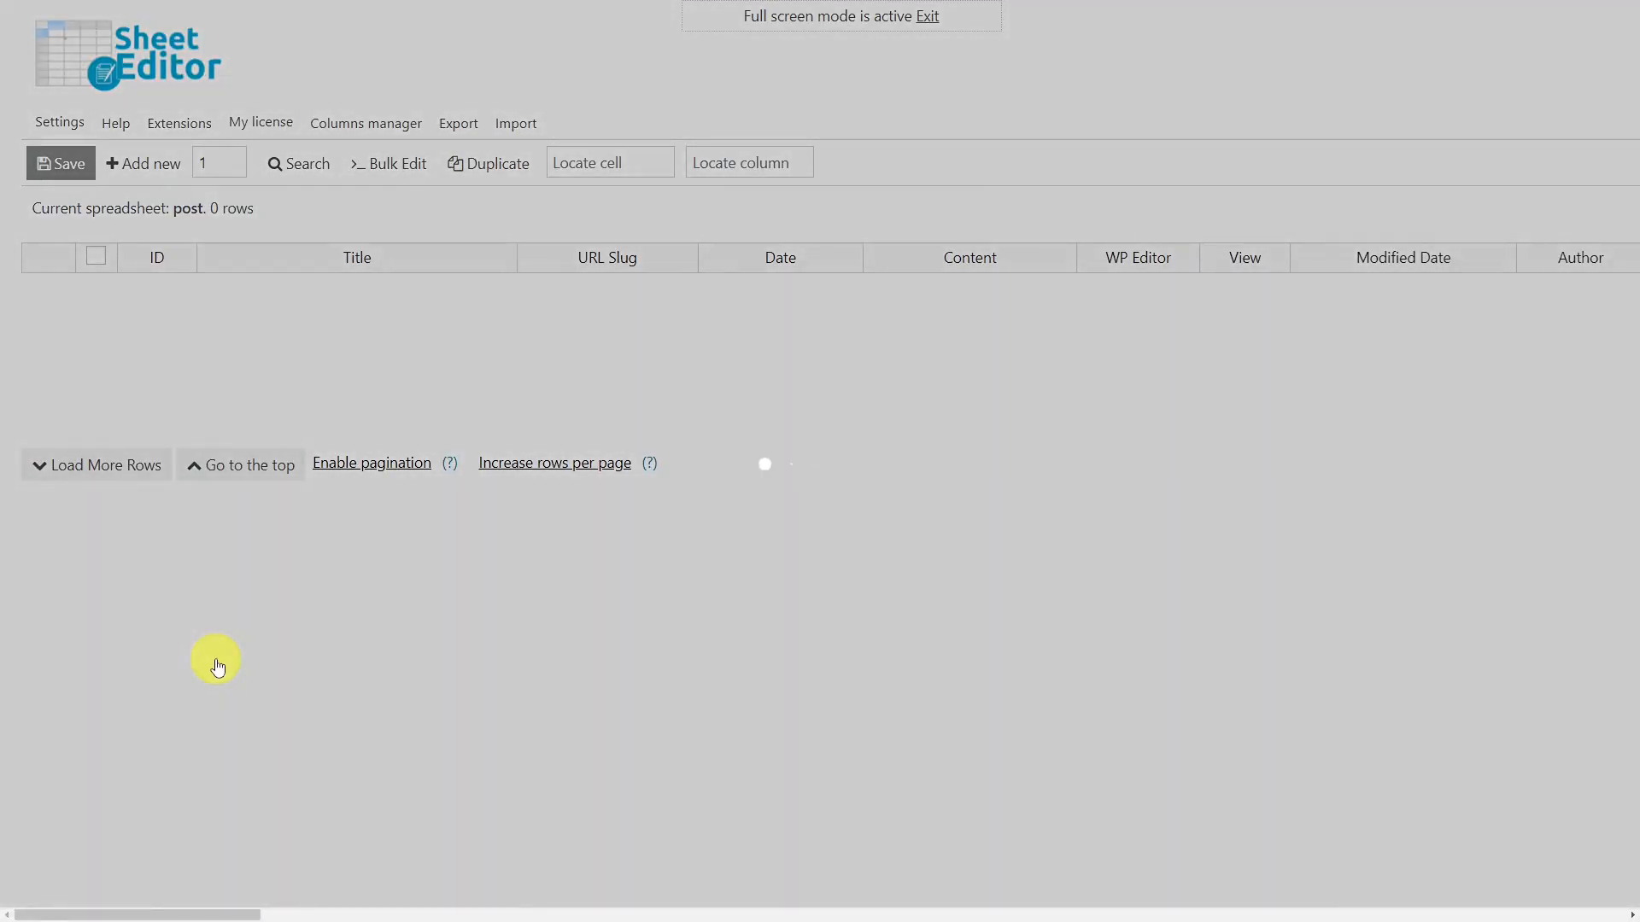
pyautogui.click(95, 465)
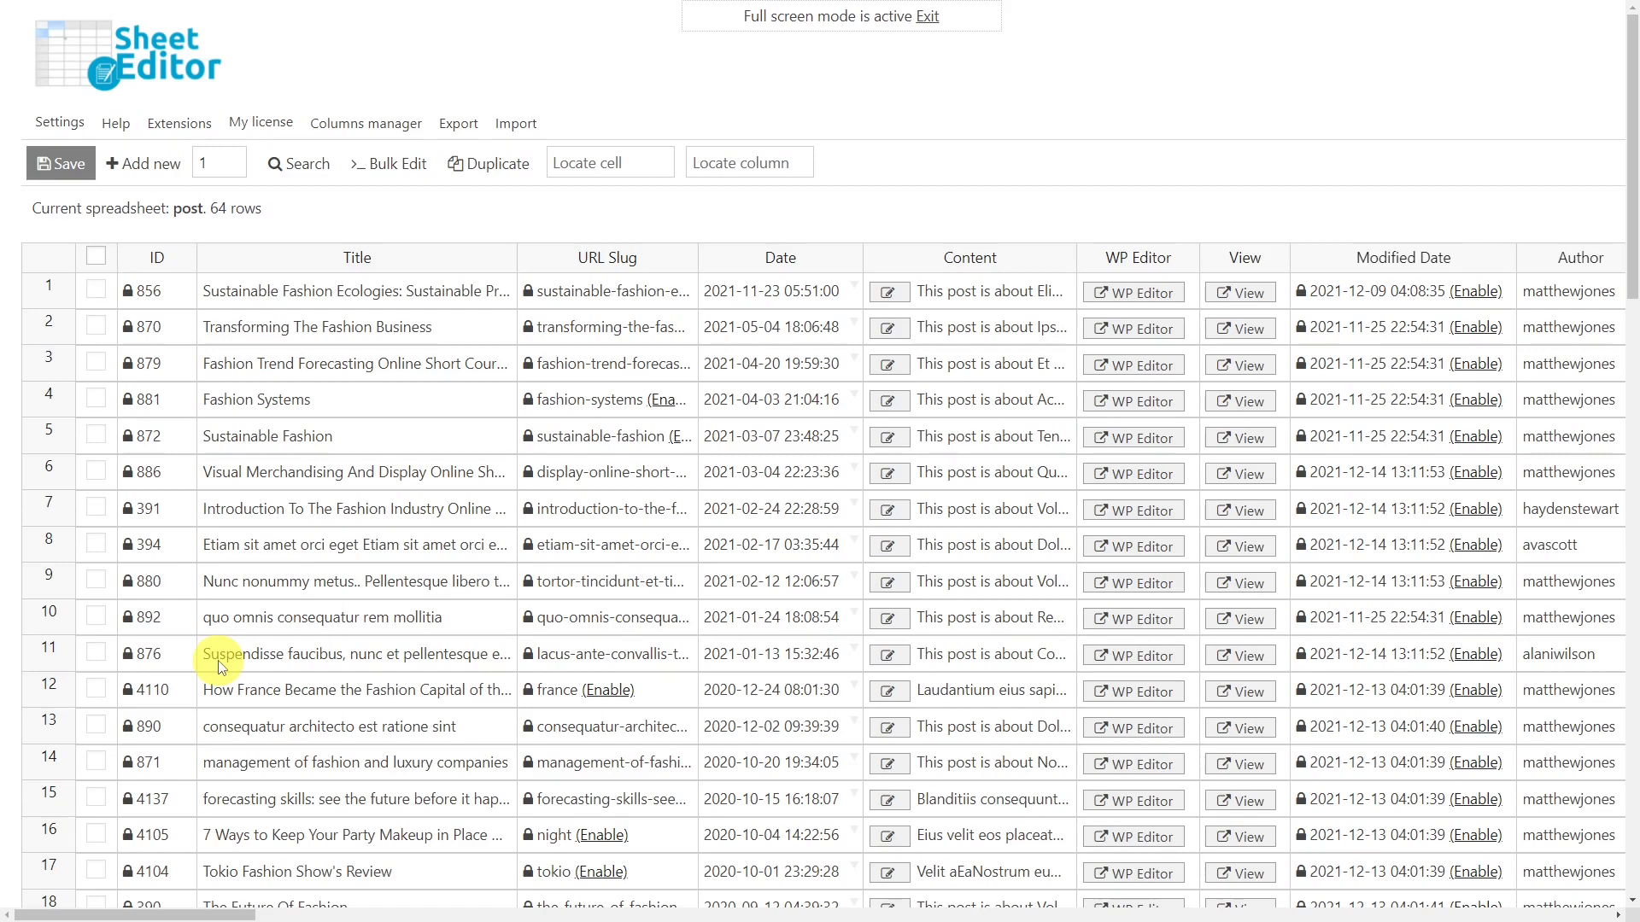
pyautogui.moveTo(828, 82)
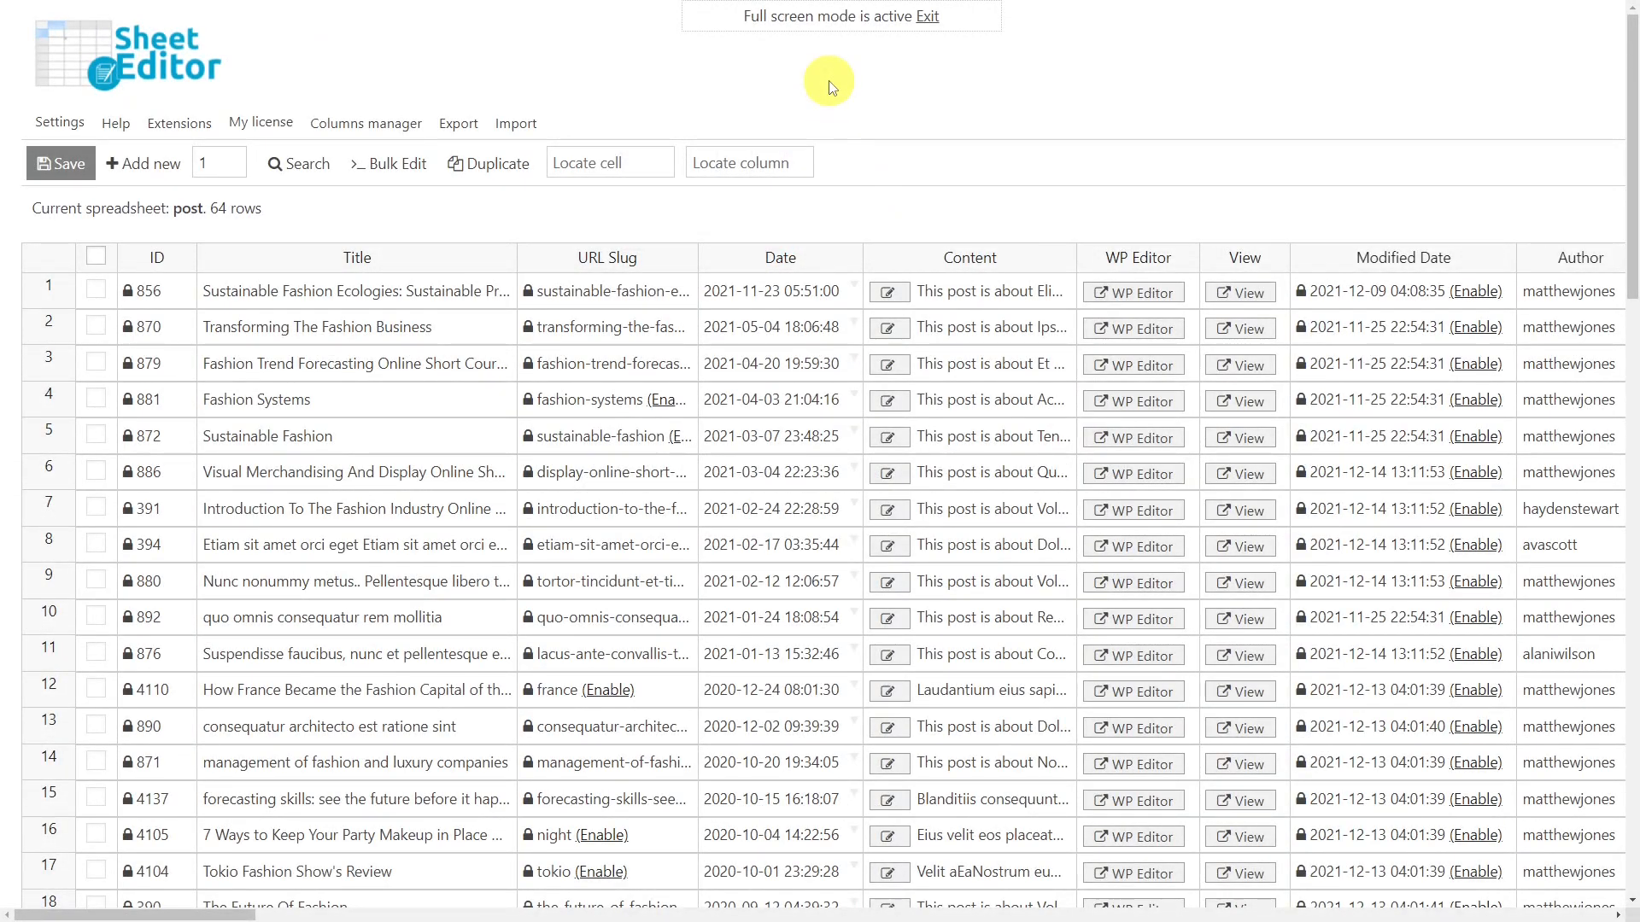
pyautogui.moveTo(816, 84)
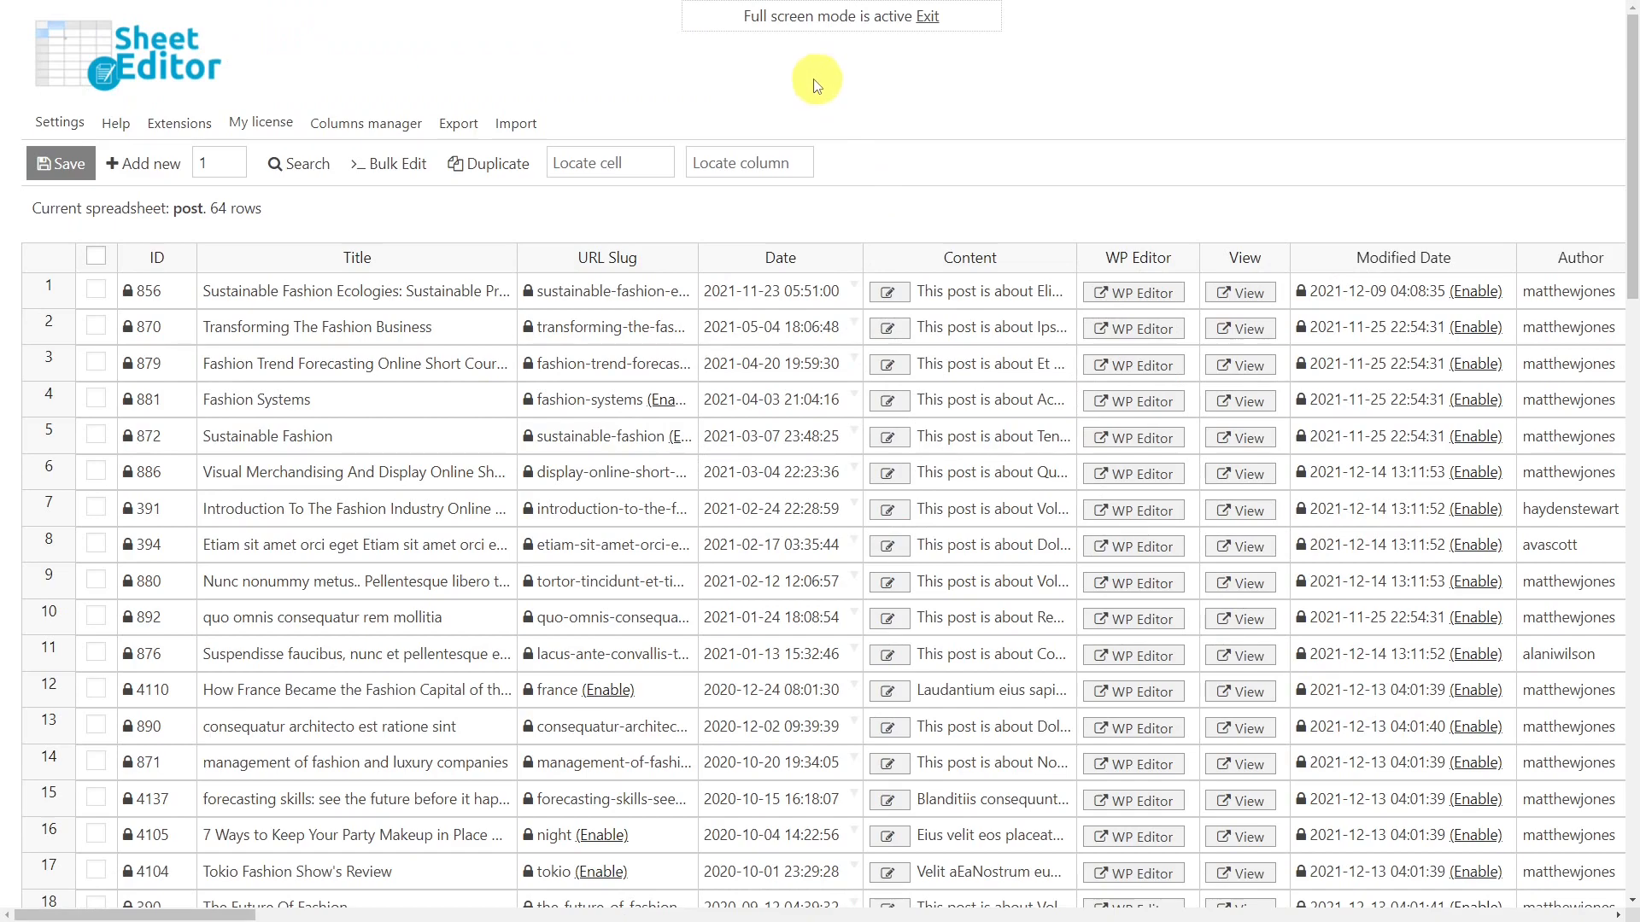
# Run an advanced search with Date range 01/01/2019 to 31/12/2020.
pyautogui.click(298, 163)
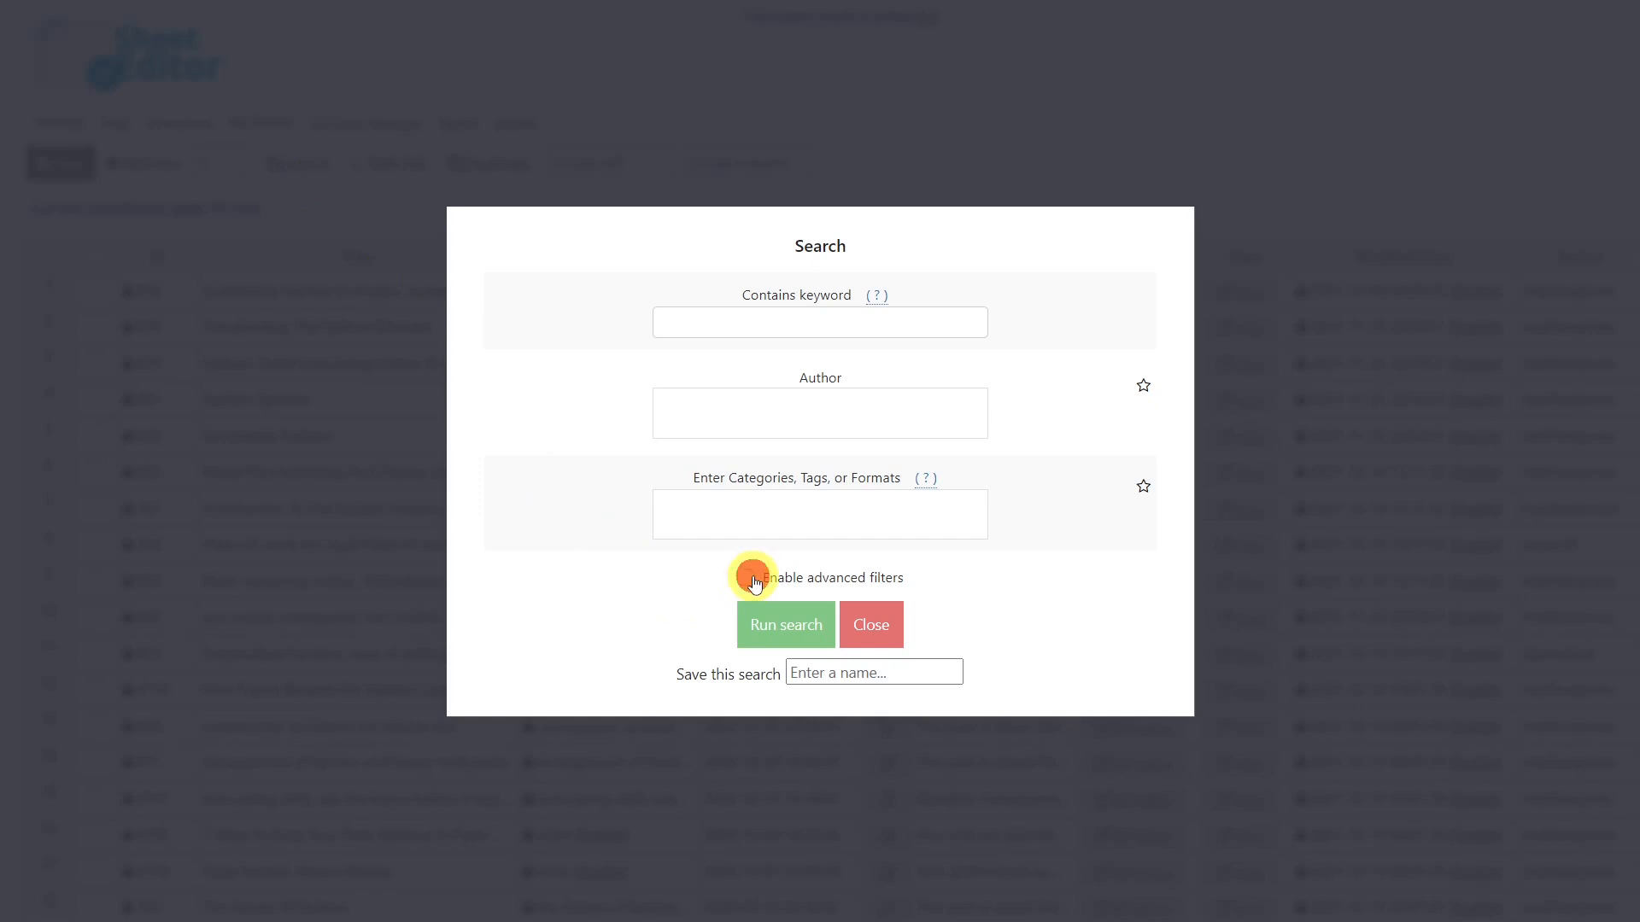
pyautogui.click(753, 577)
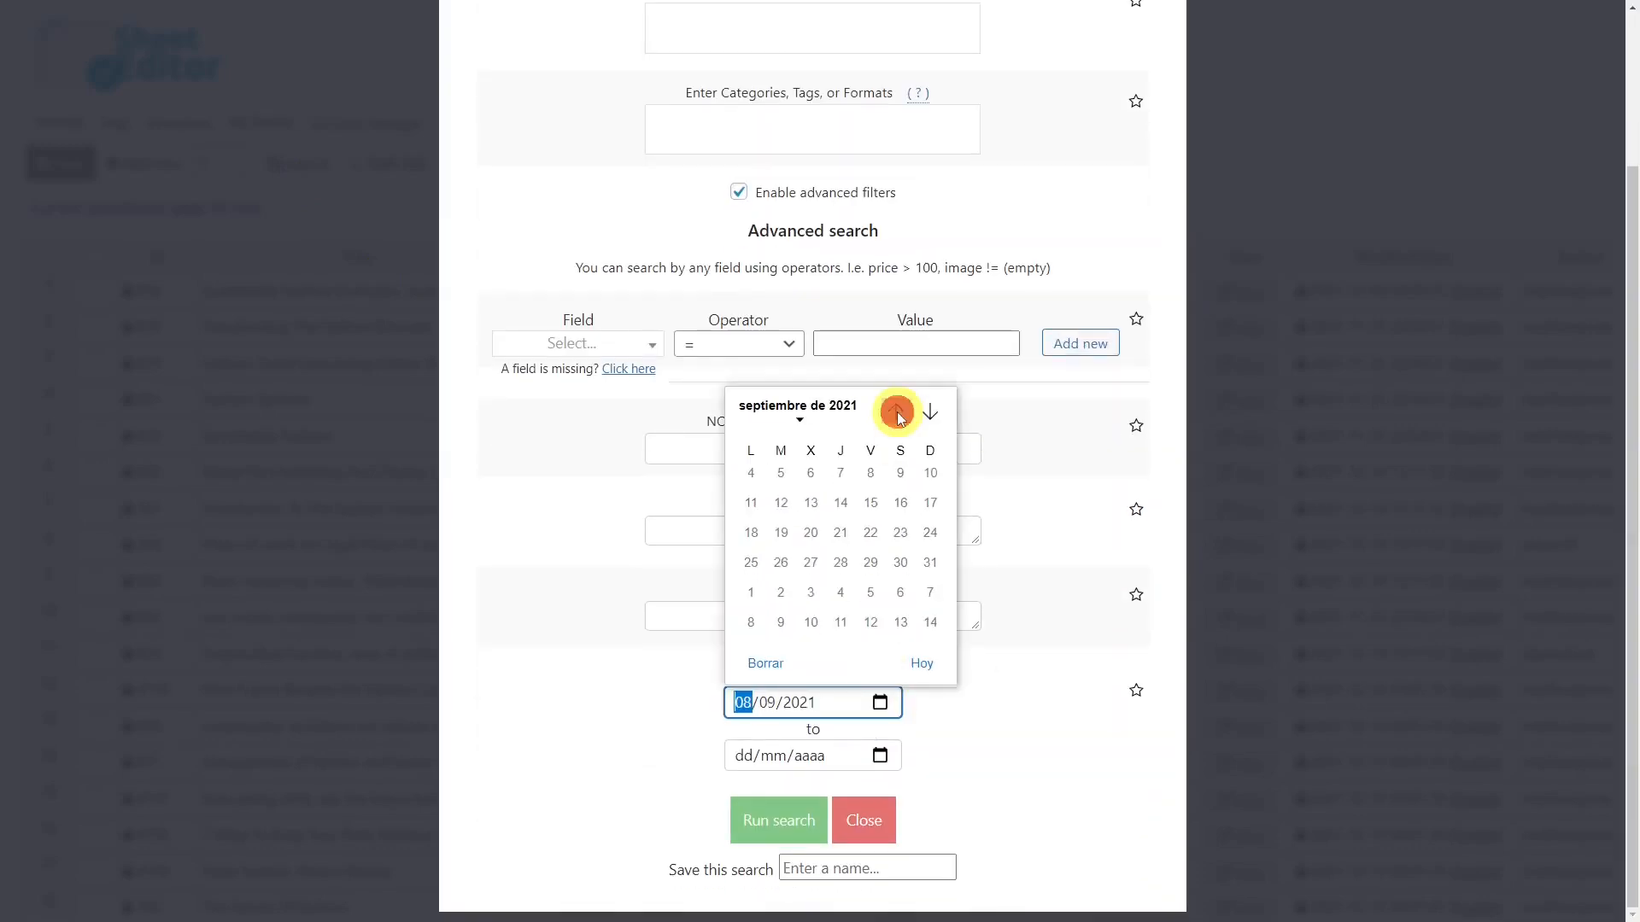
pyautogui.click(896, 411)
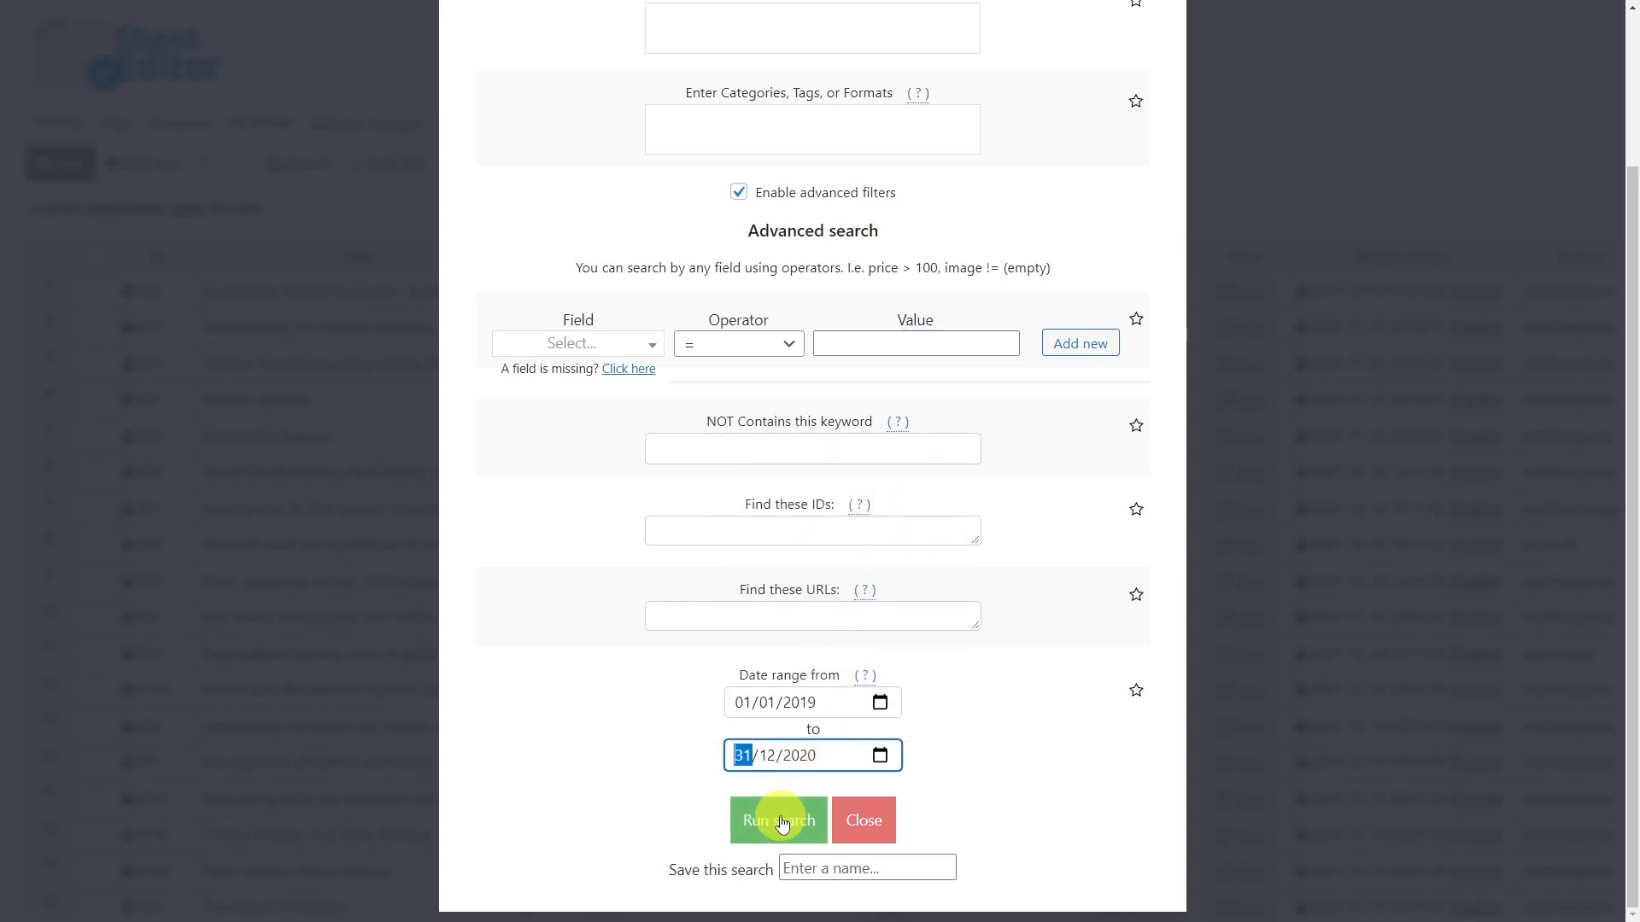
pyautogui.moveTo(877, 755)
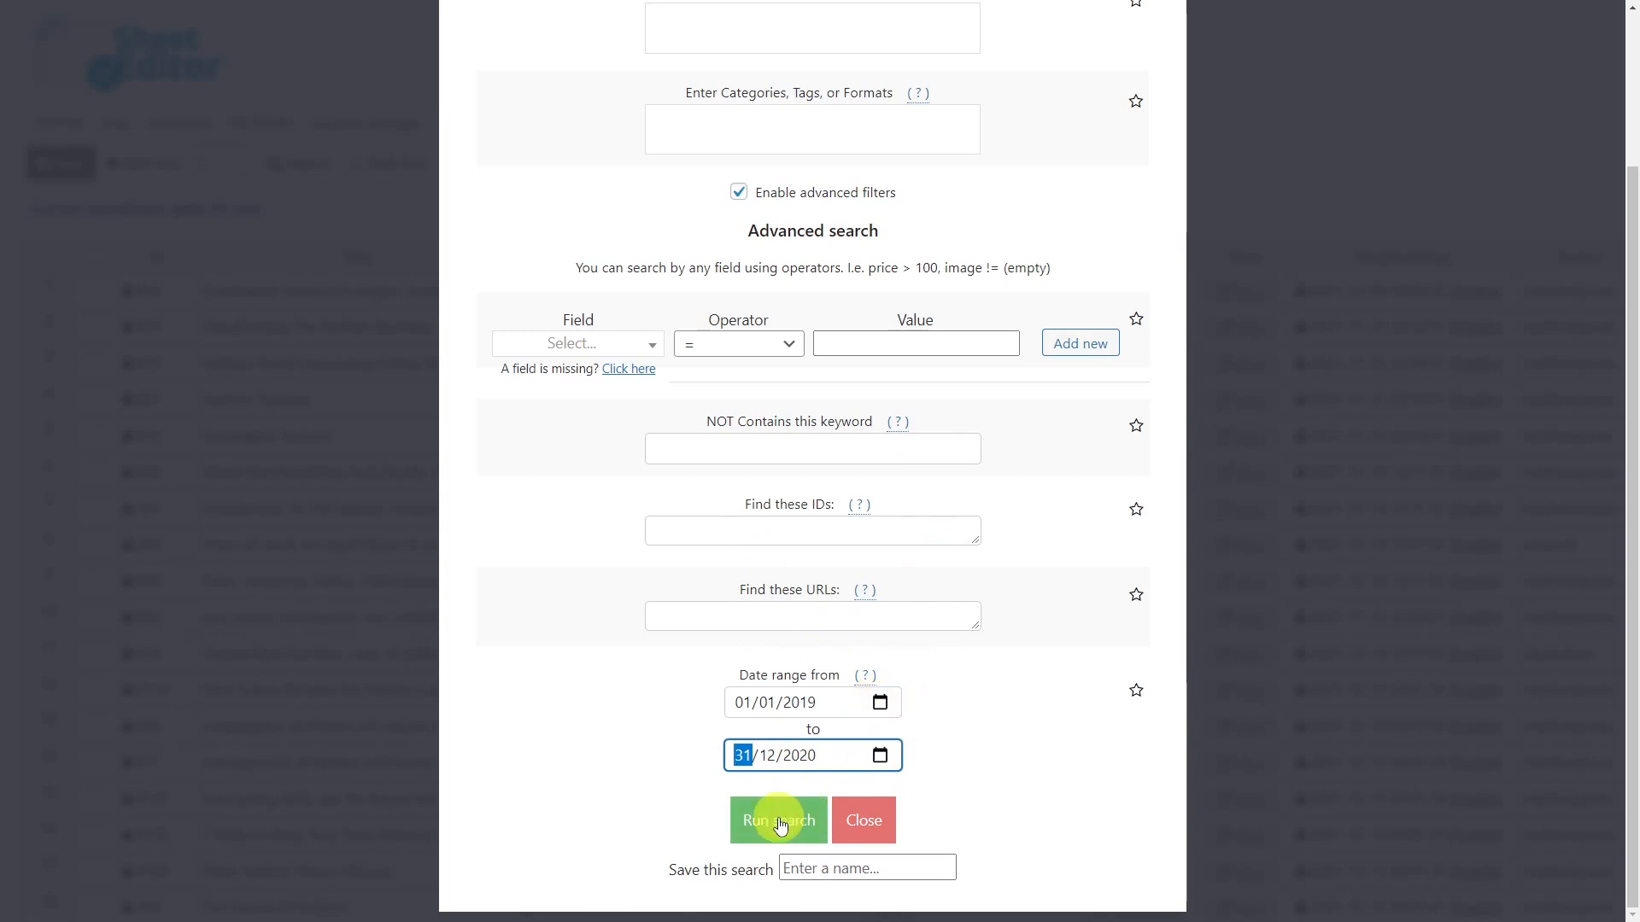
pyautogui.click(778, 820)
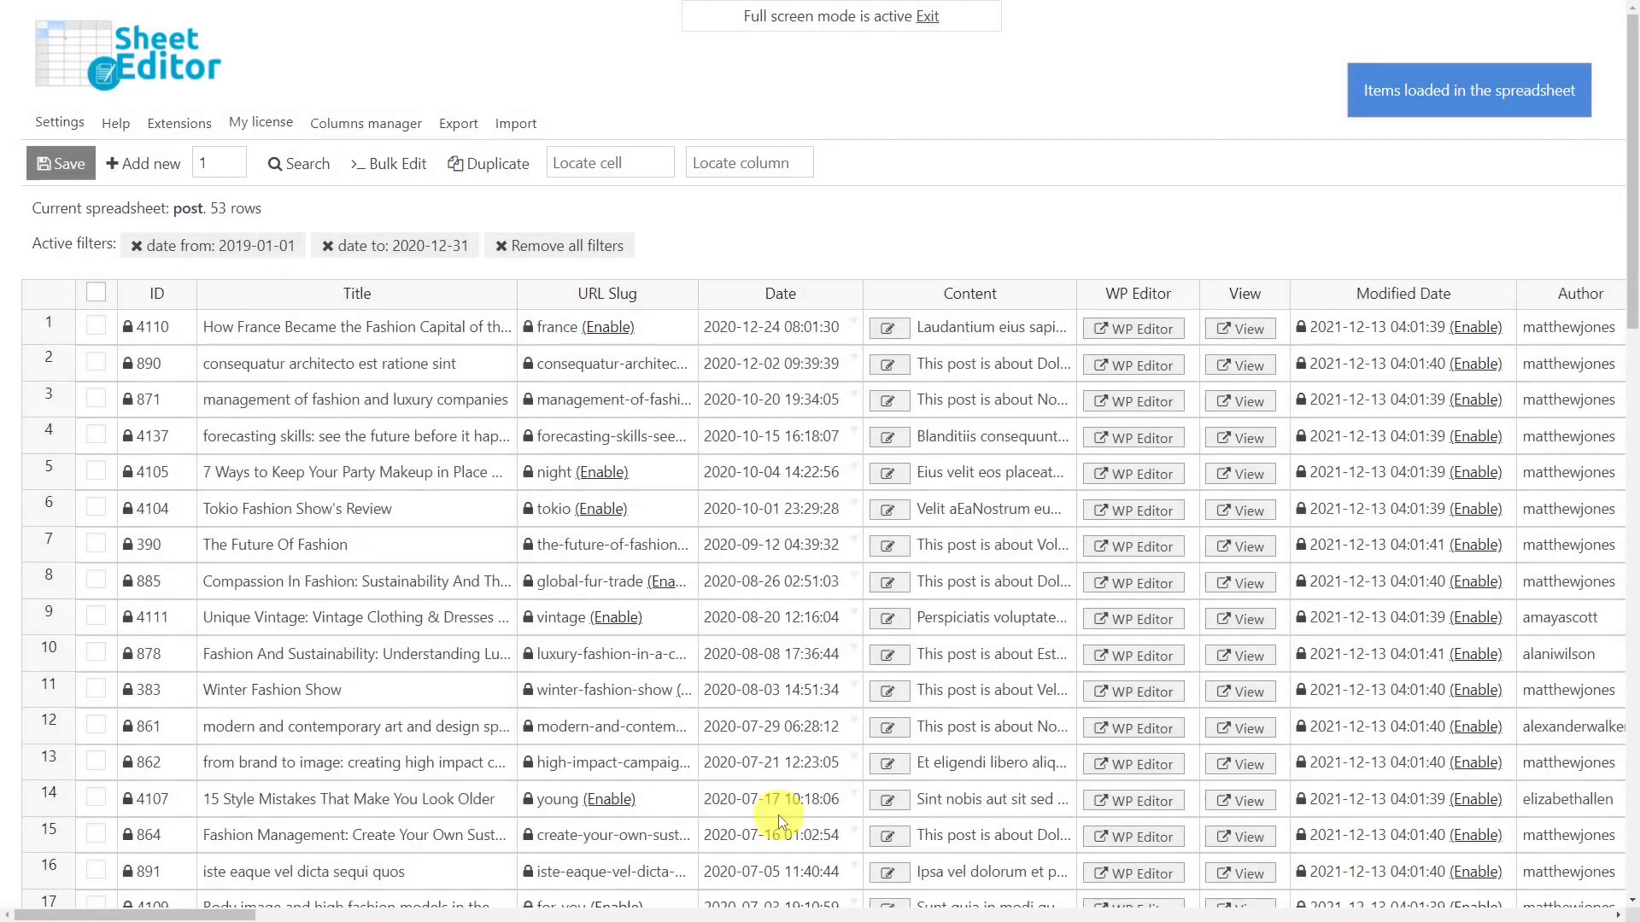
pyautogui.moveTo(833, 108)
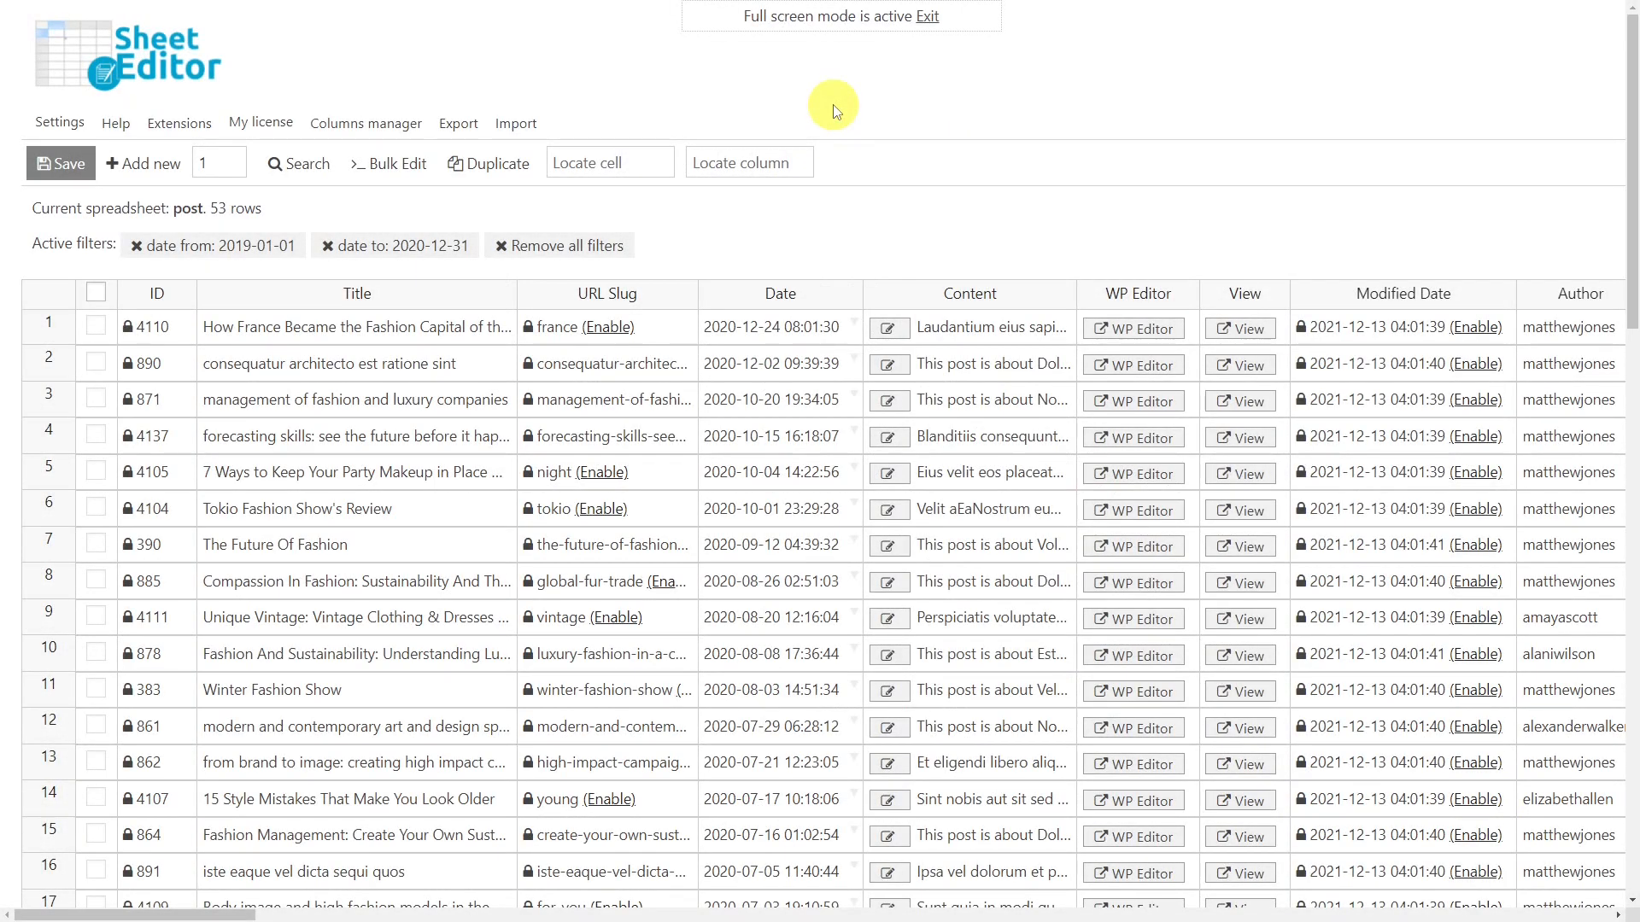
# Bulk edit all search results: Date set to random value 2021-06-01>2021-12-31.
pyautogui.click(396, 163)
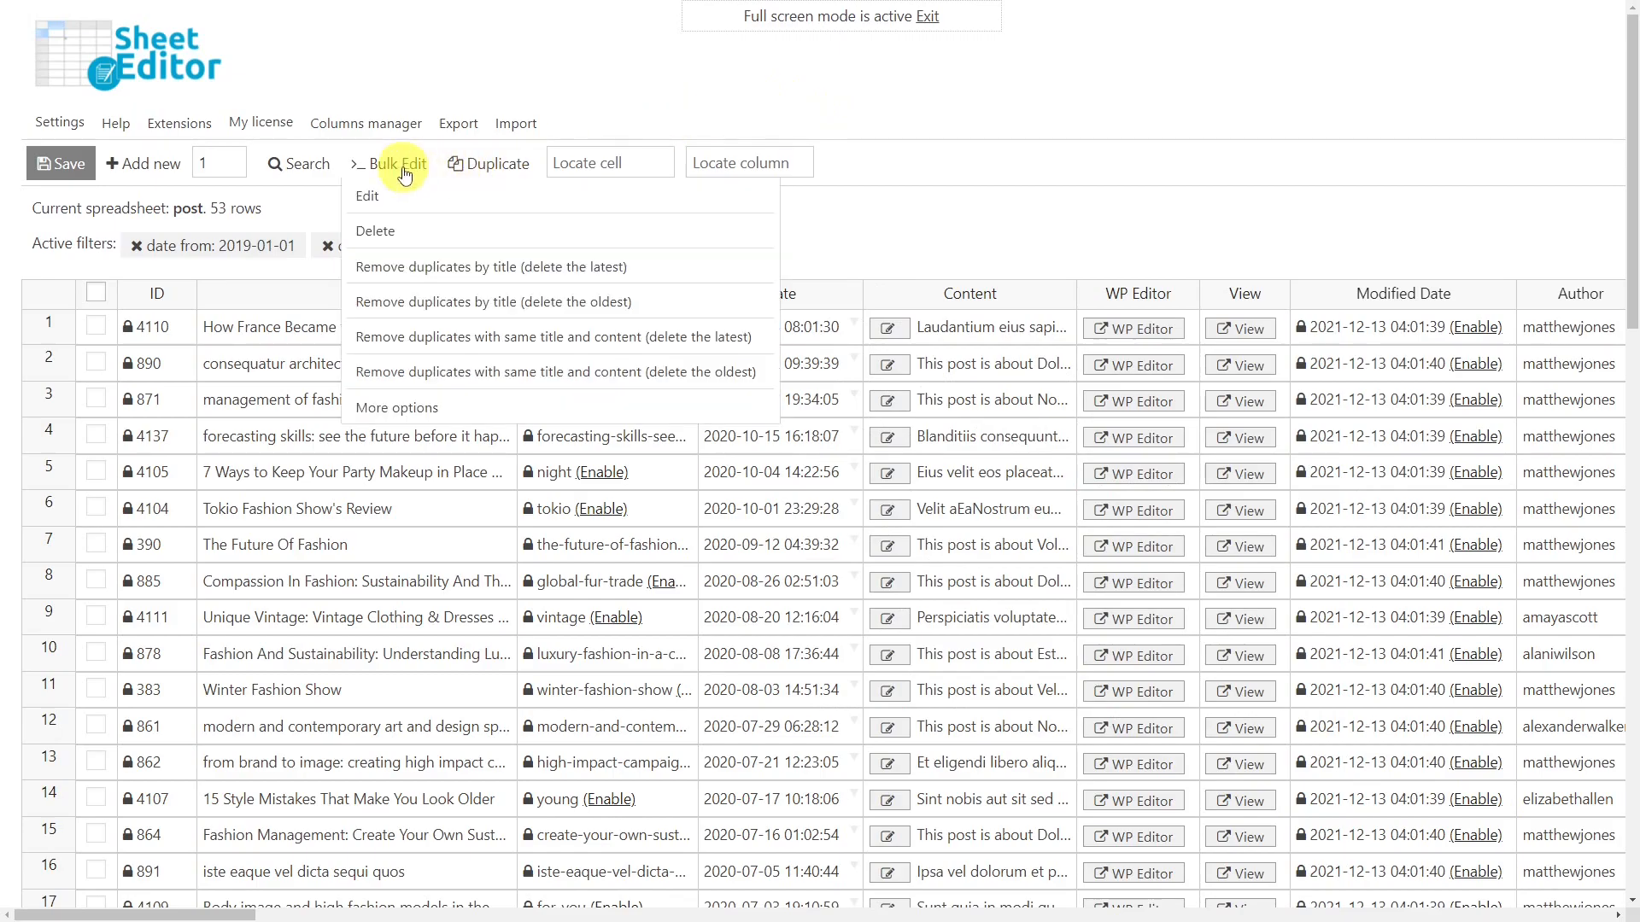
pyautogui.click(367, 196)
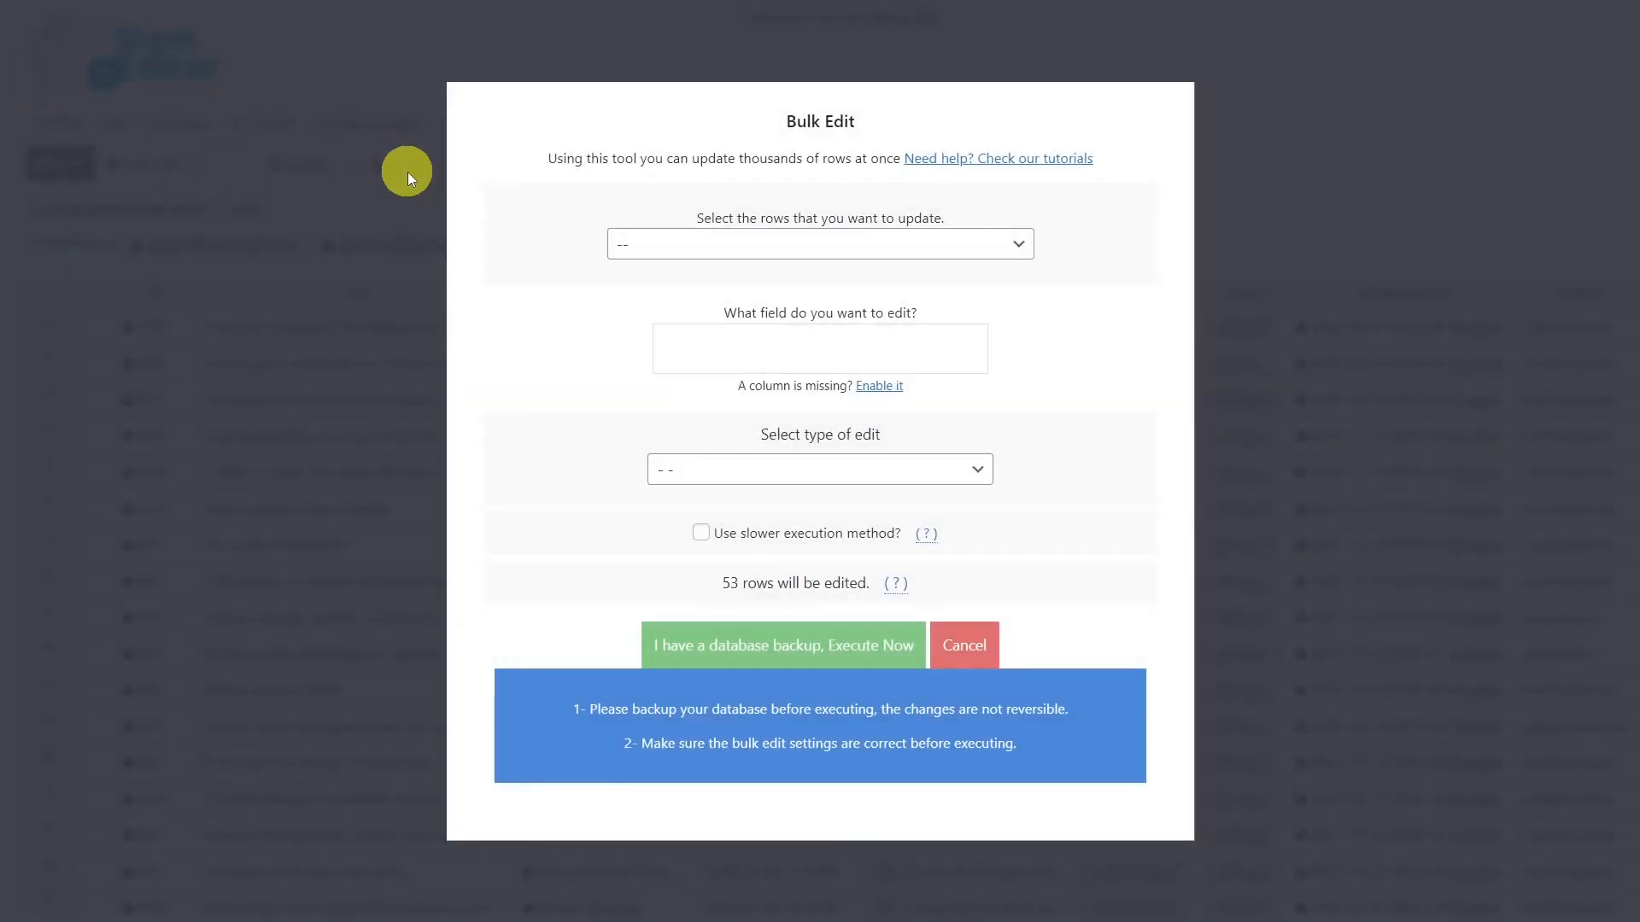
pyautogui.click(819, 243)
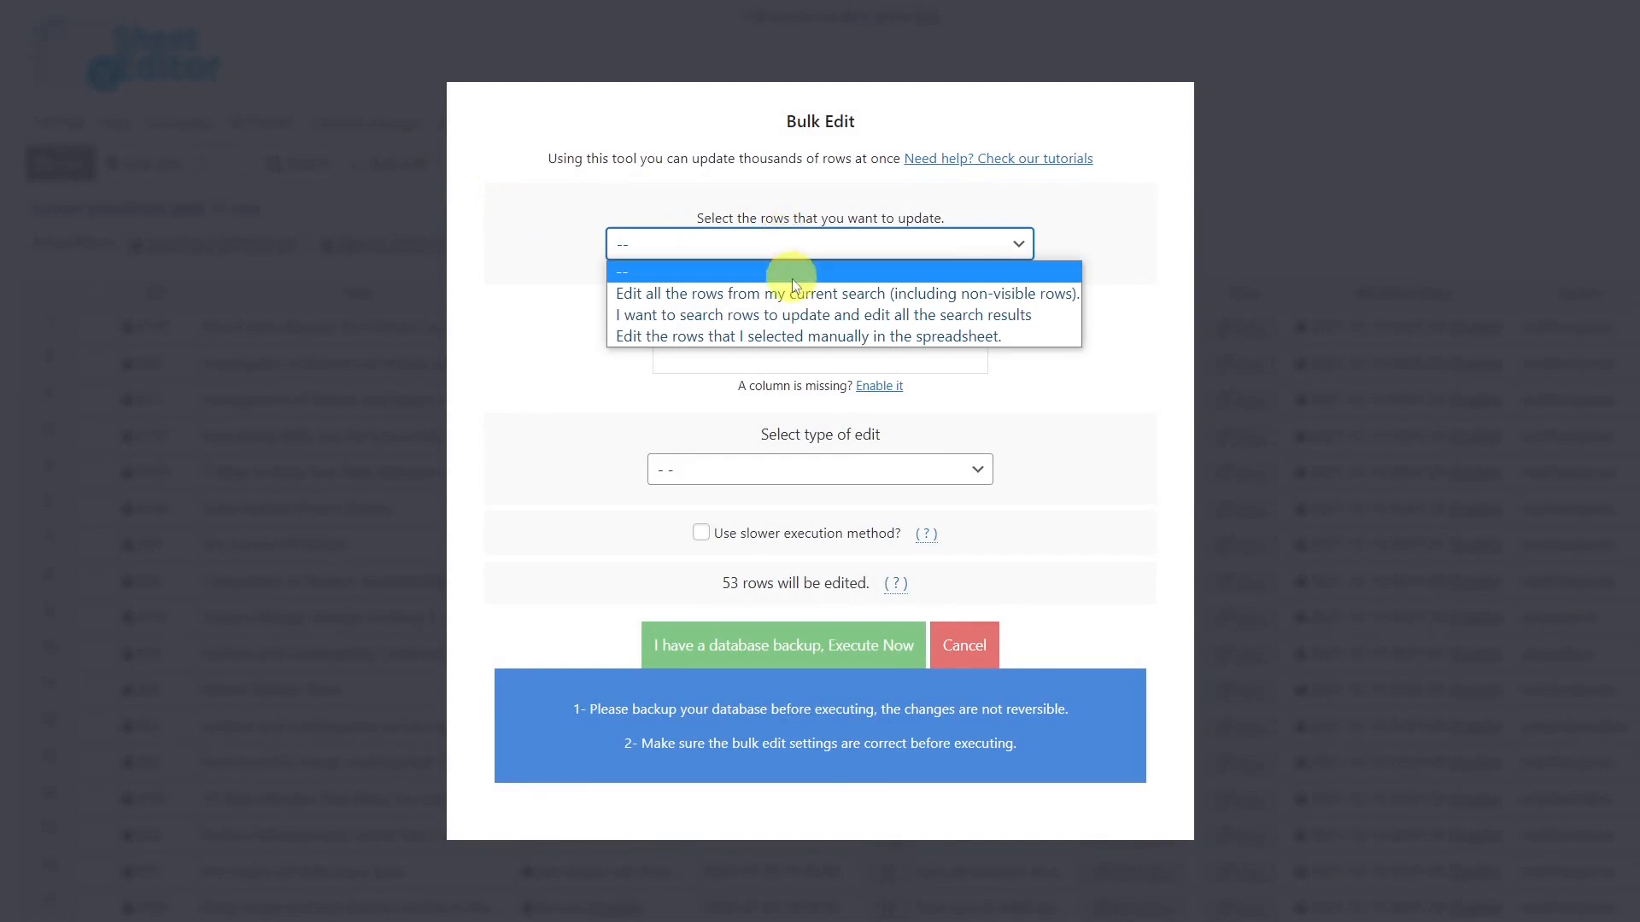
pyautogui.moveTo(800, 295)
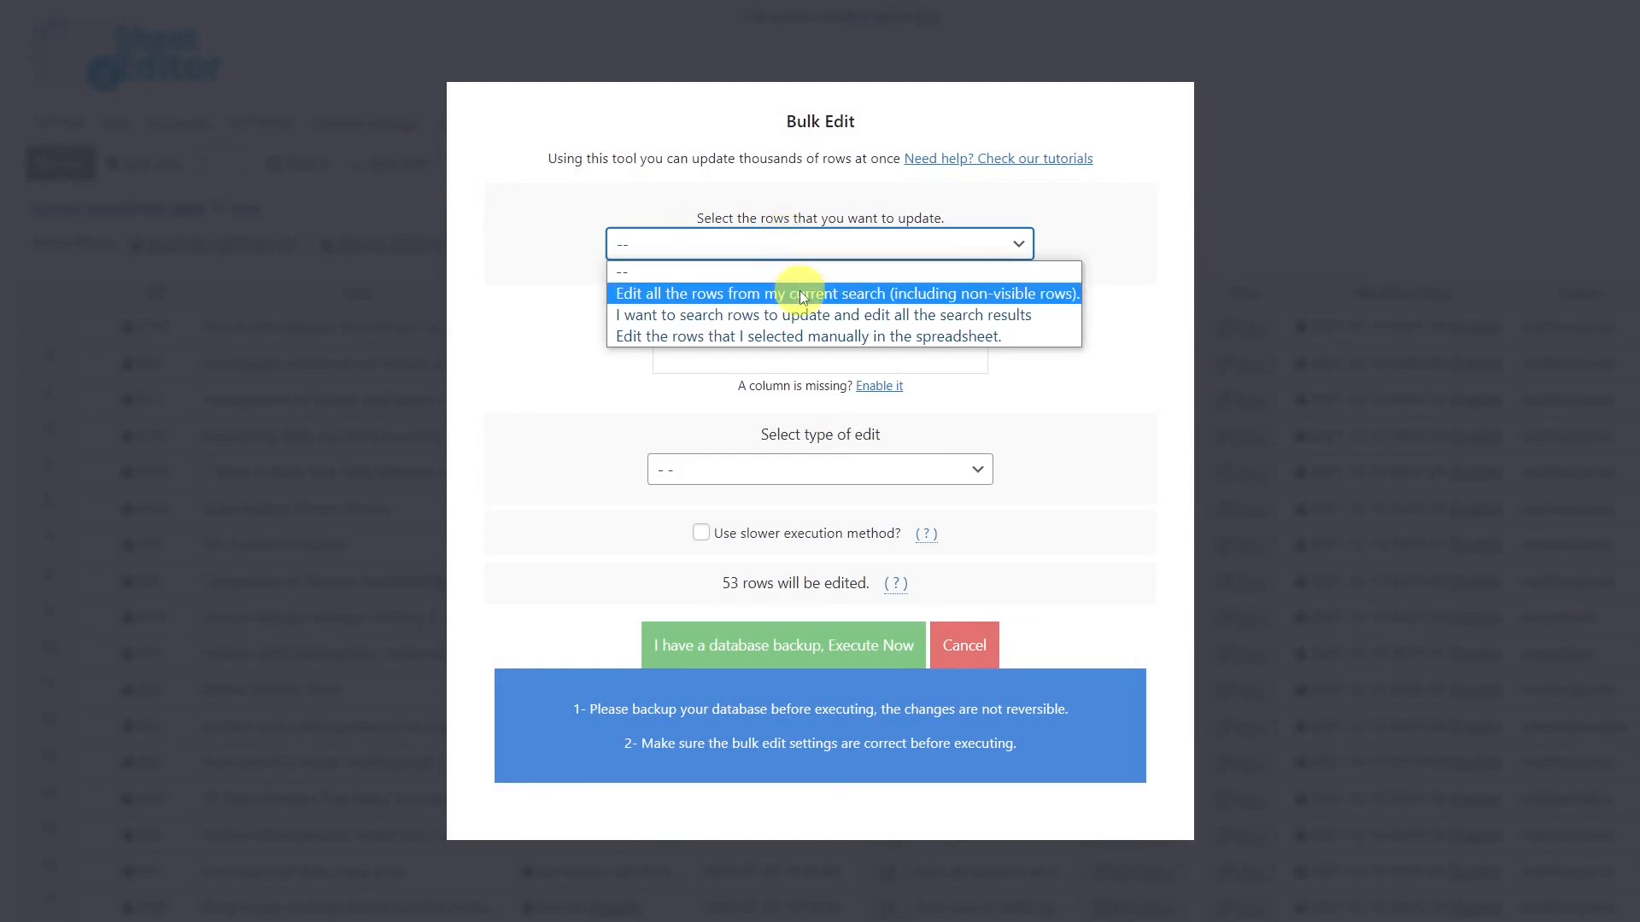
pyautogui.click(848, 292)
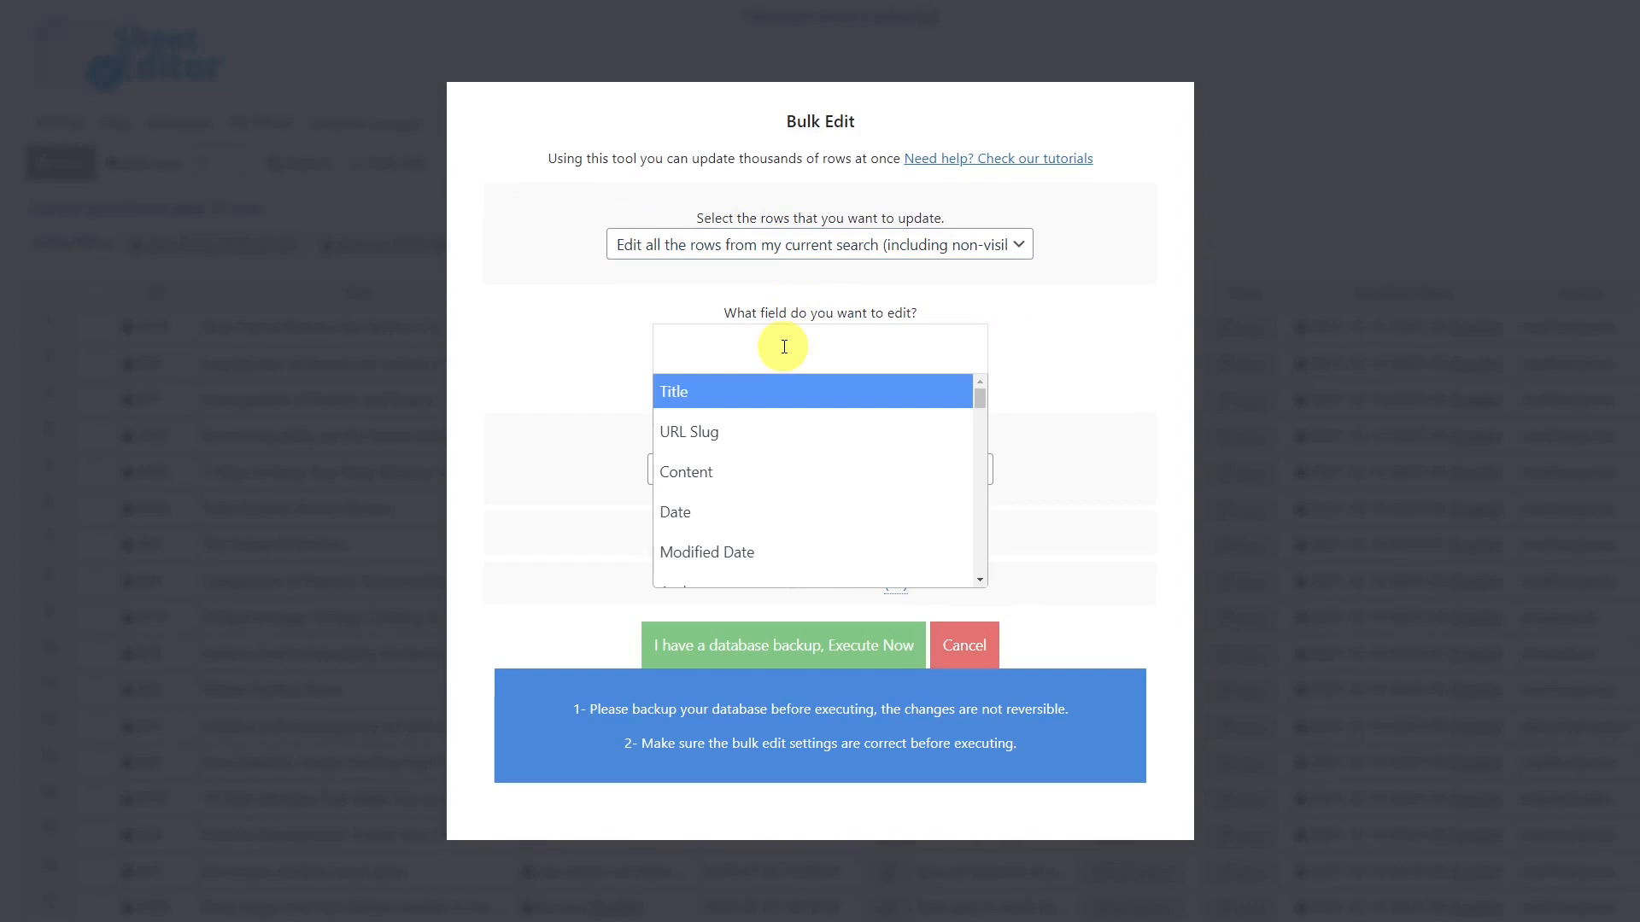
pyautogui.click(675, 512)
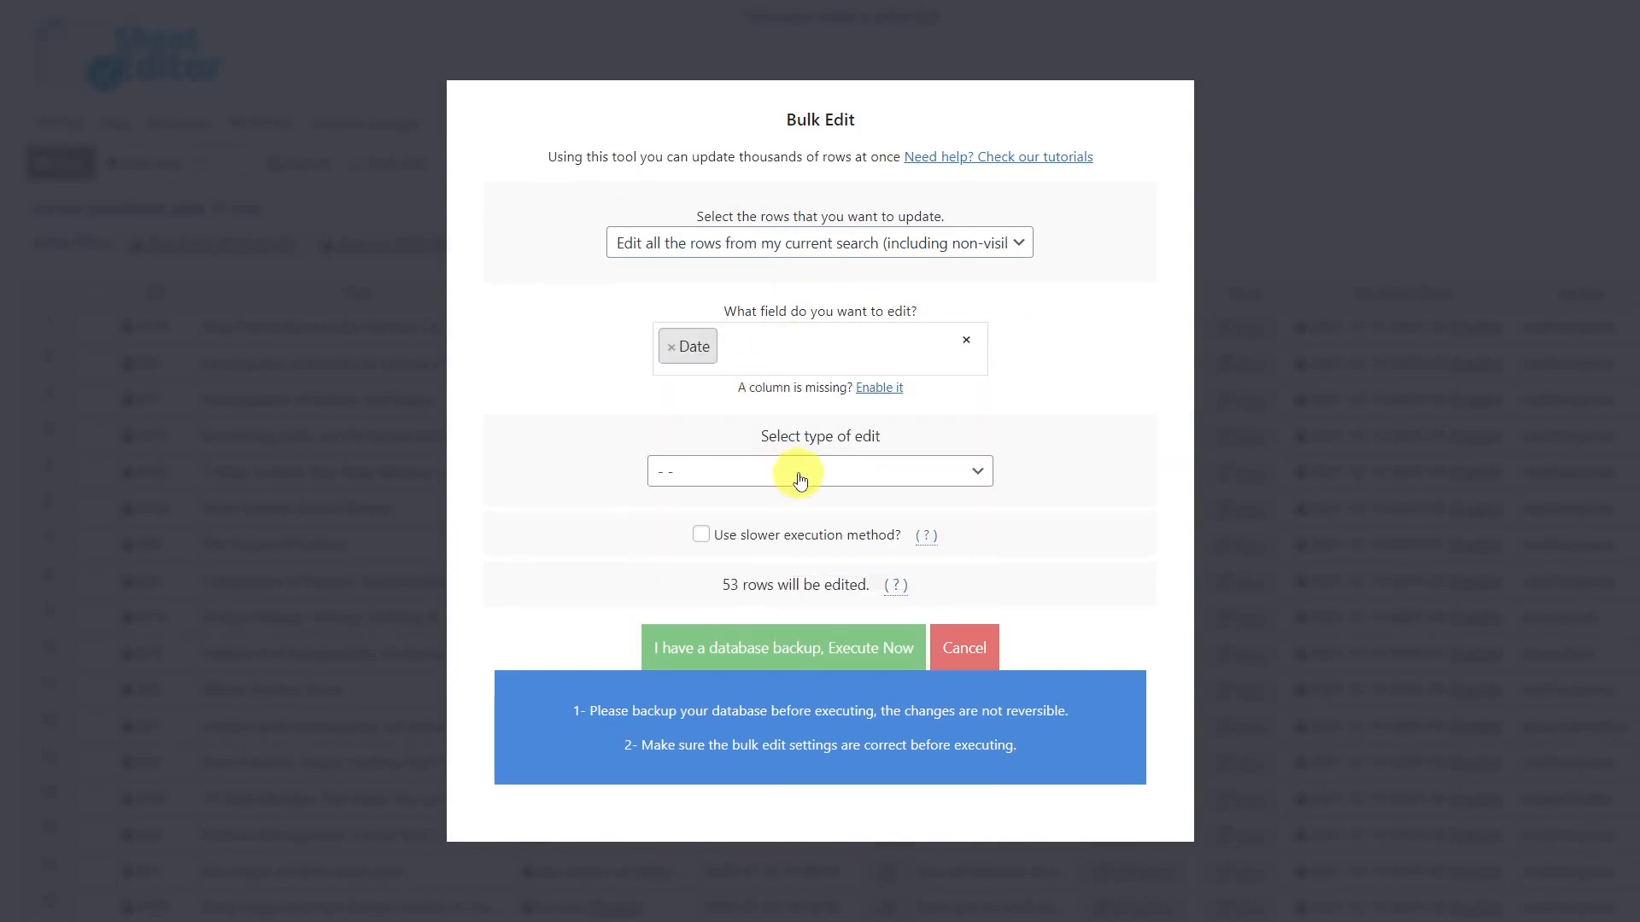
pyautogui.click(819, 471)
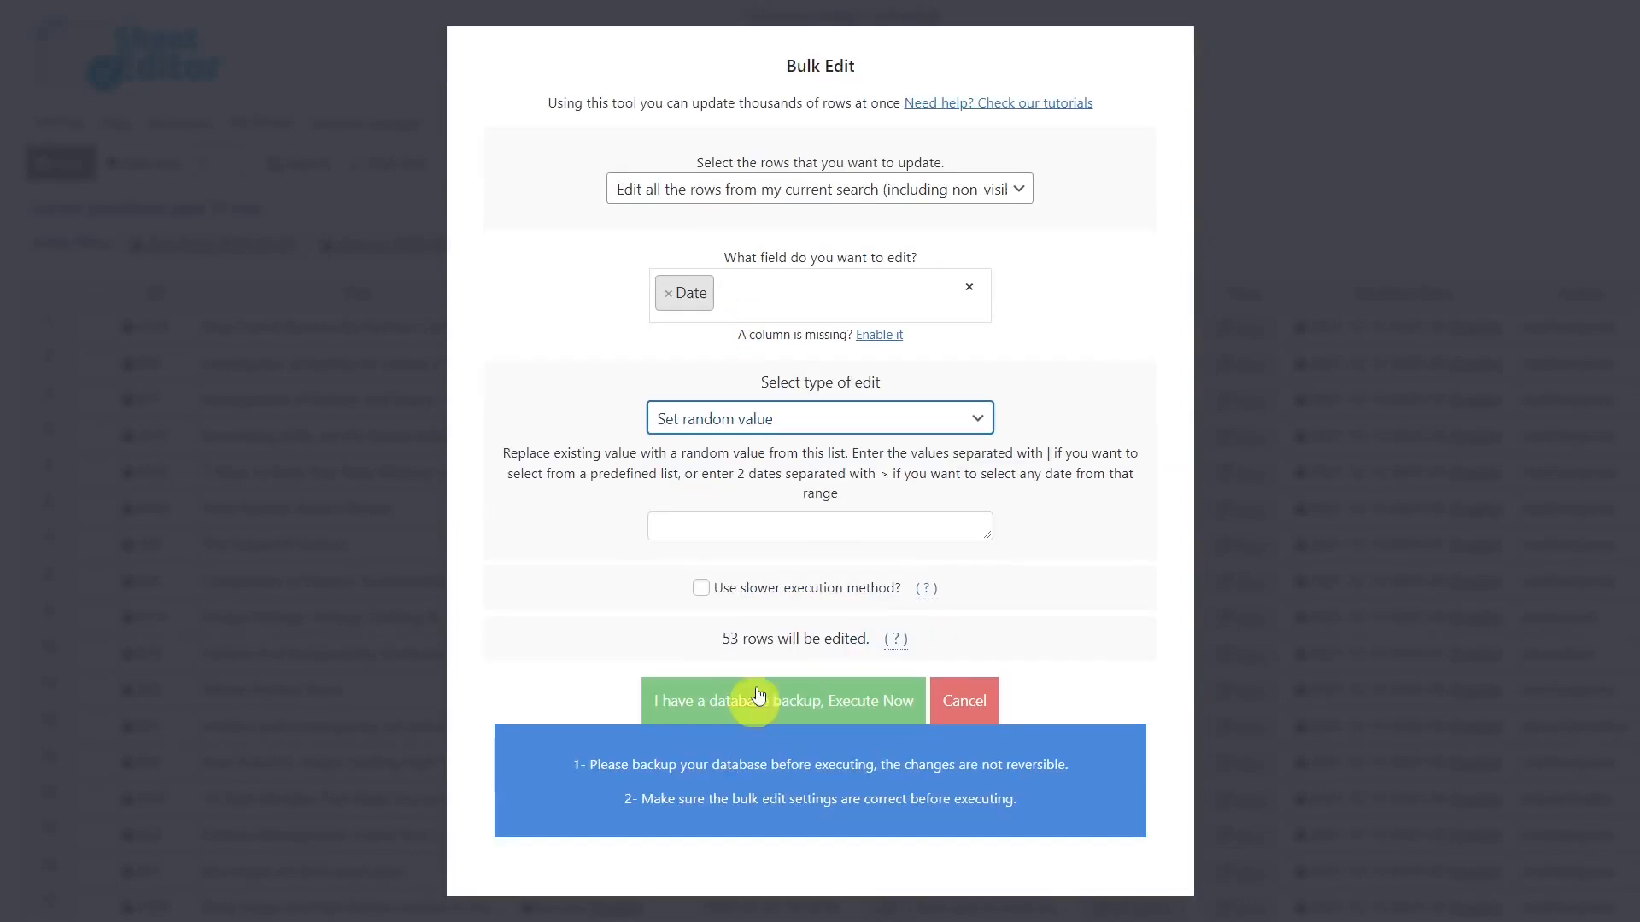
pyautogui.write('2021-06-01|2021-07-10|2021-08-23|2021-09-')
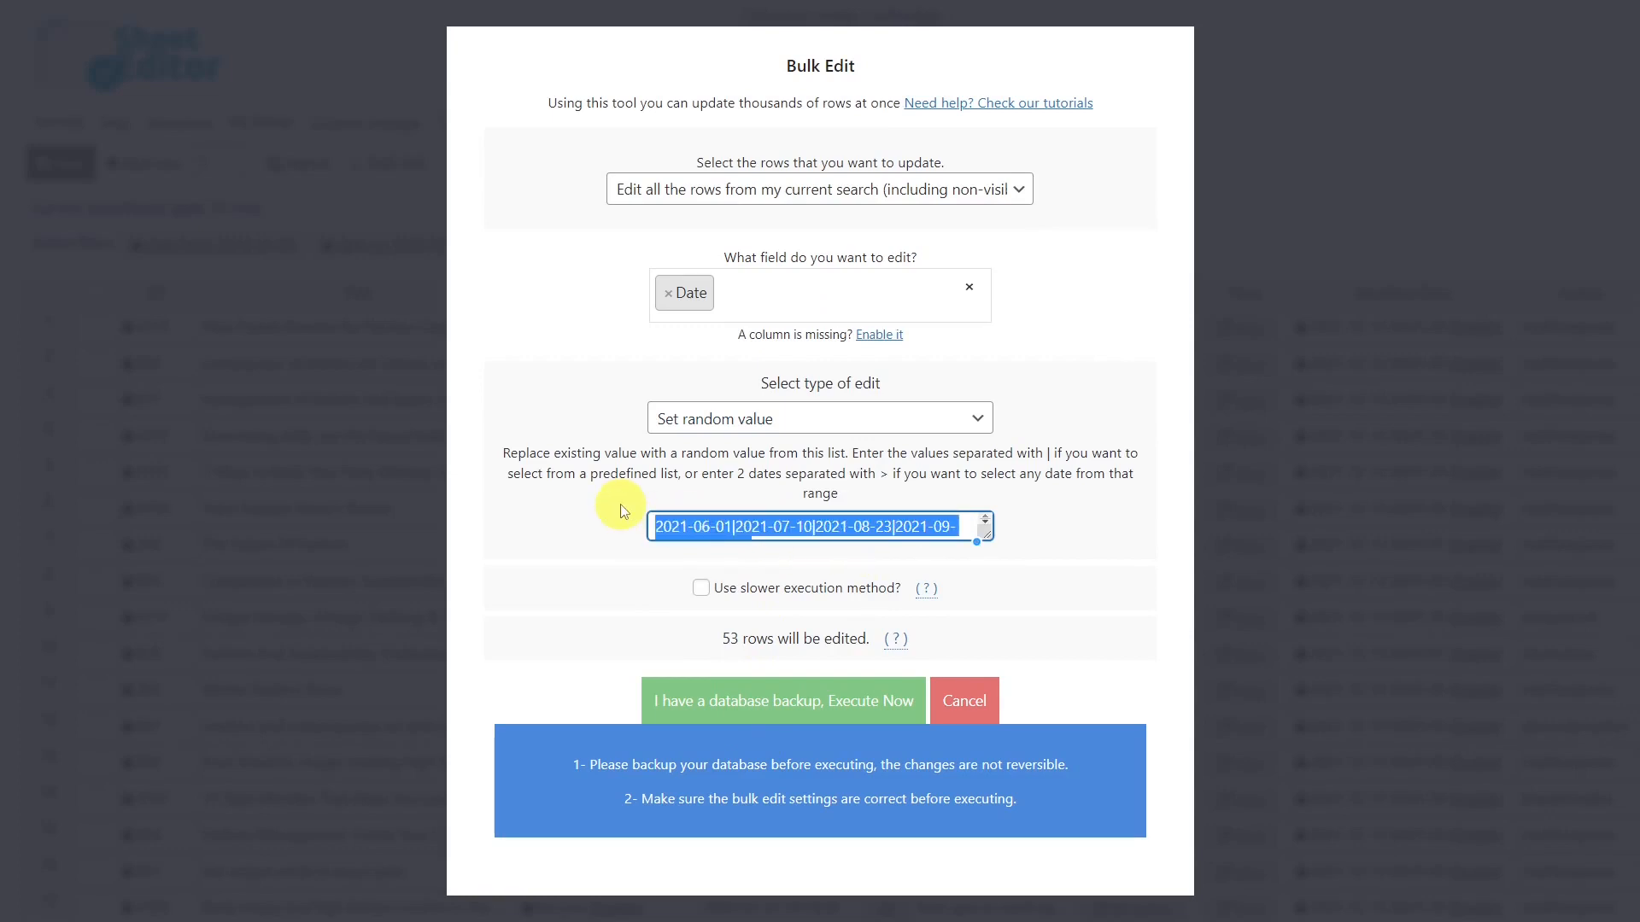
pyautogui.write('2021-06-01>2021-12-31')
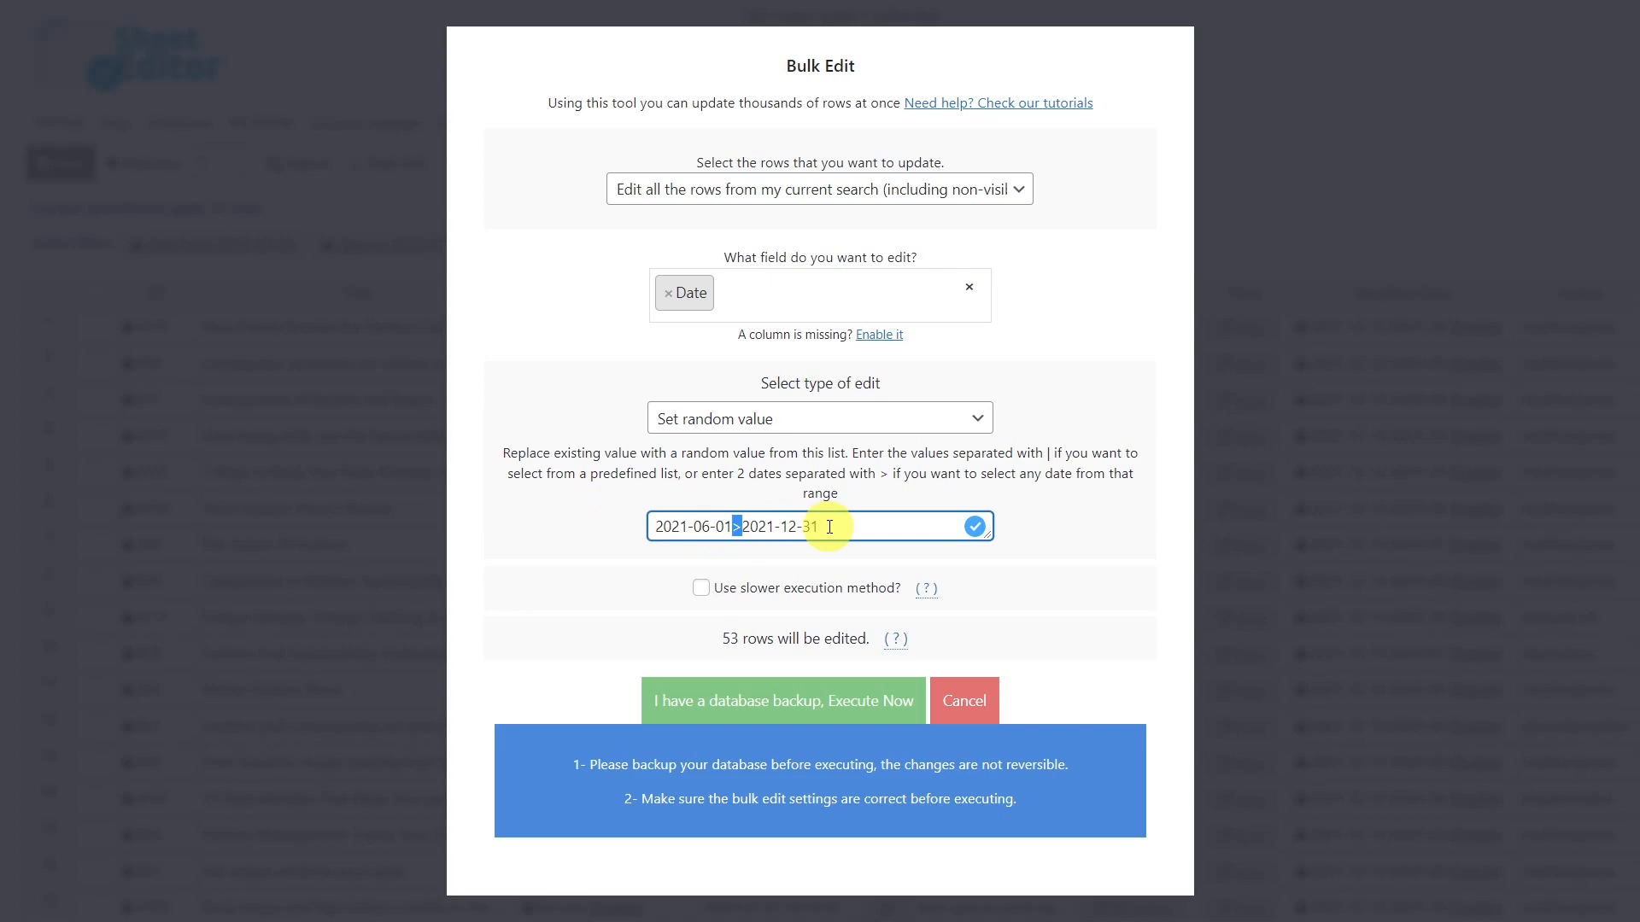
pyautogui.click(782, 700)
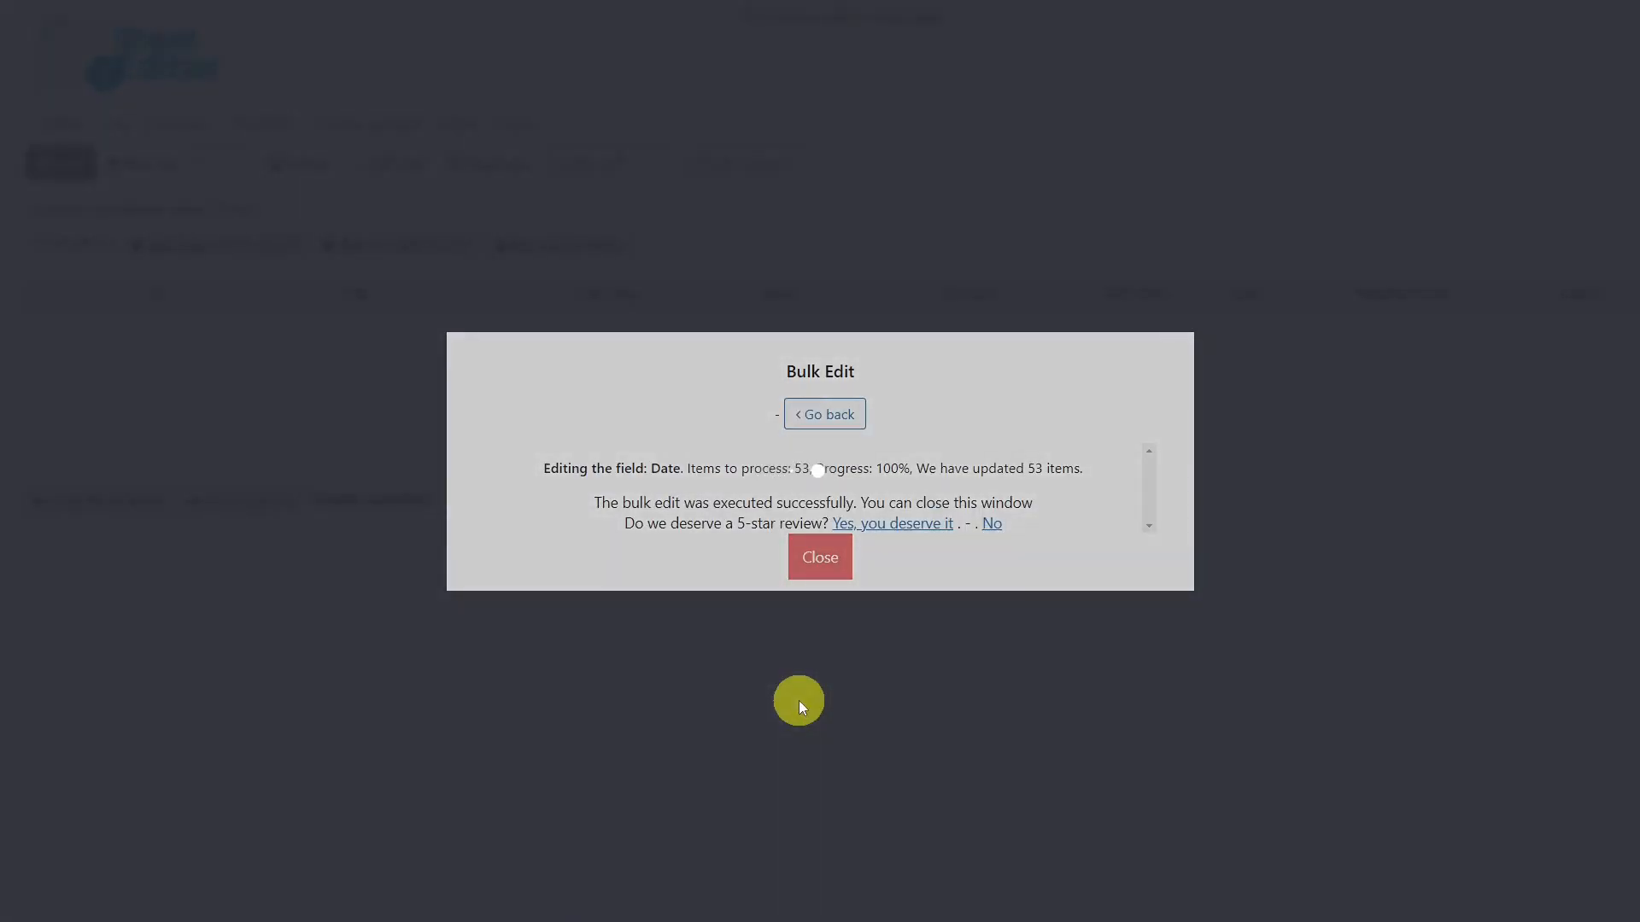
# Close the bulk edit report and search Date range 01/06/2021 to 31/12/2021.
pyautogui.click(819, 556)
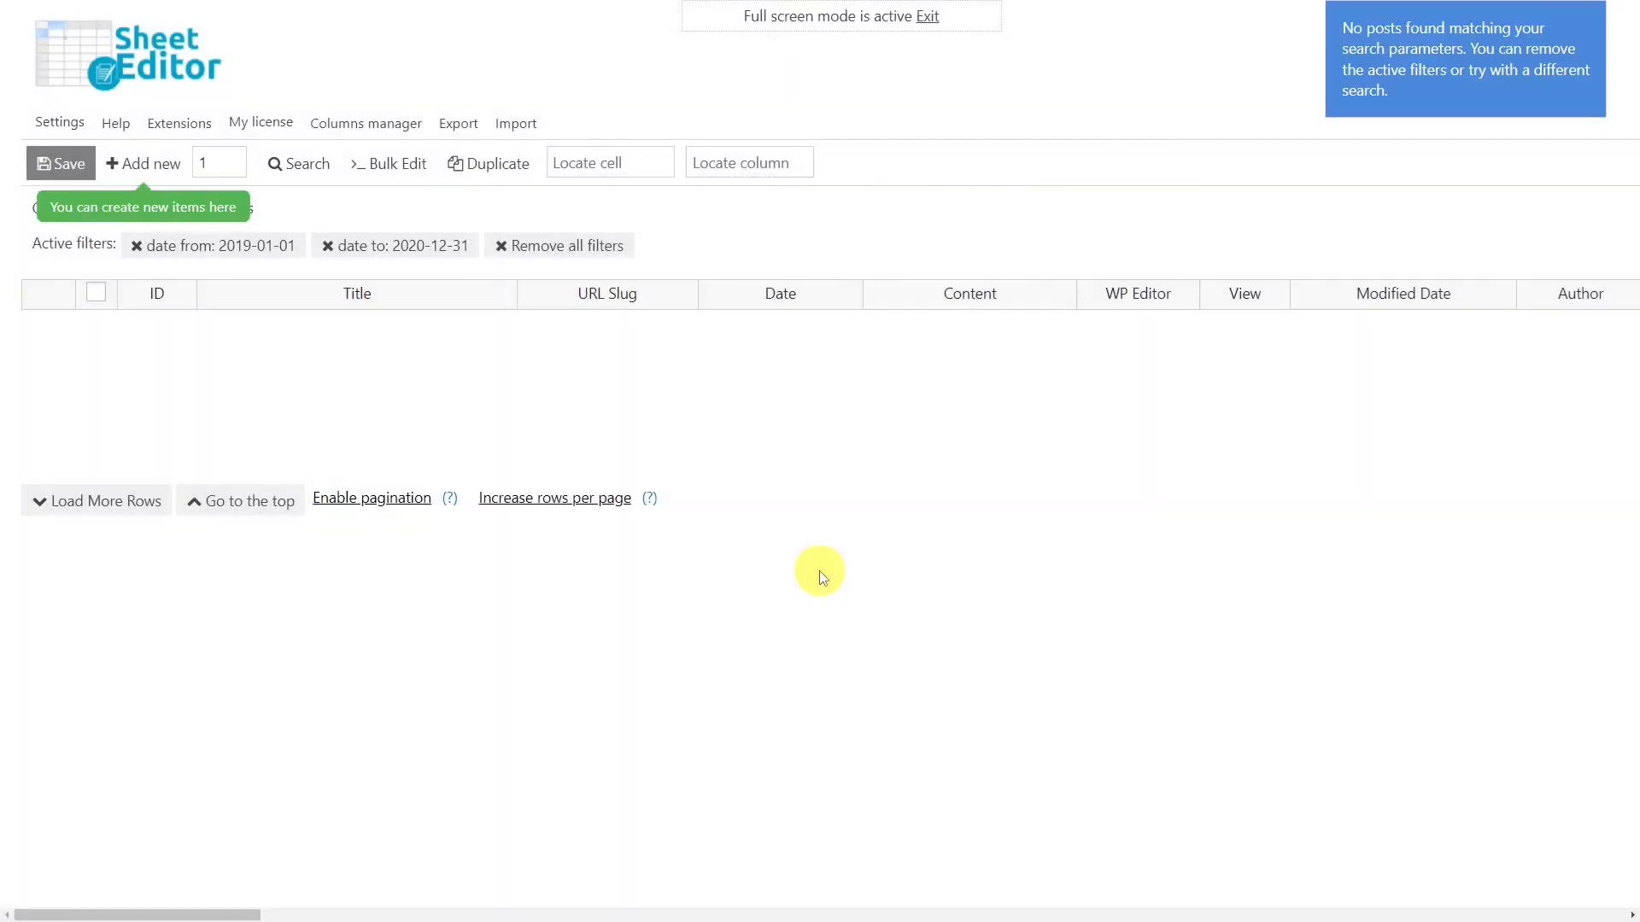
pyautogui.click(298, 163)
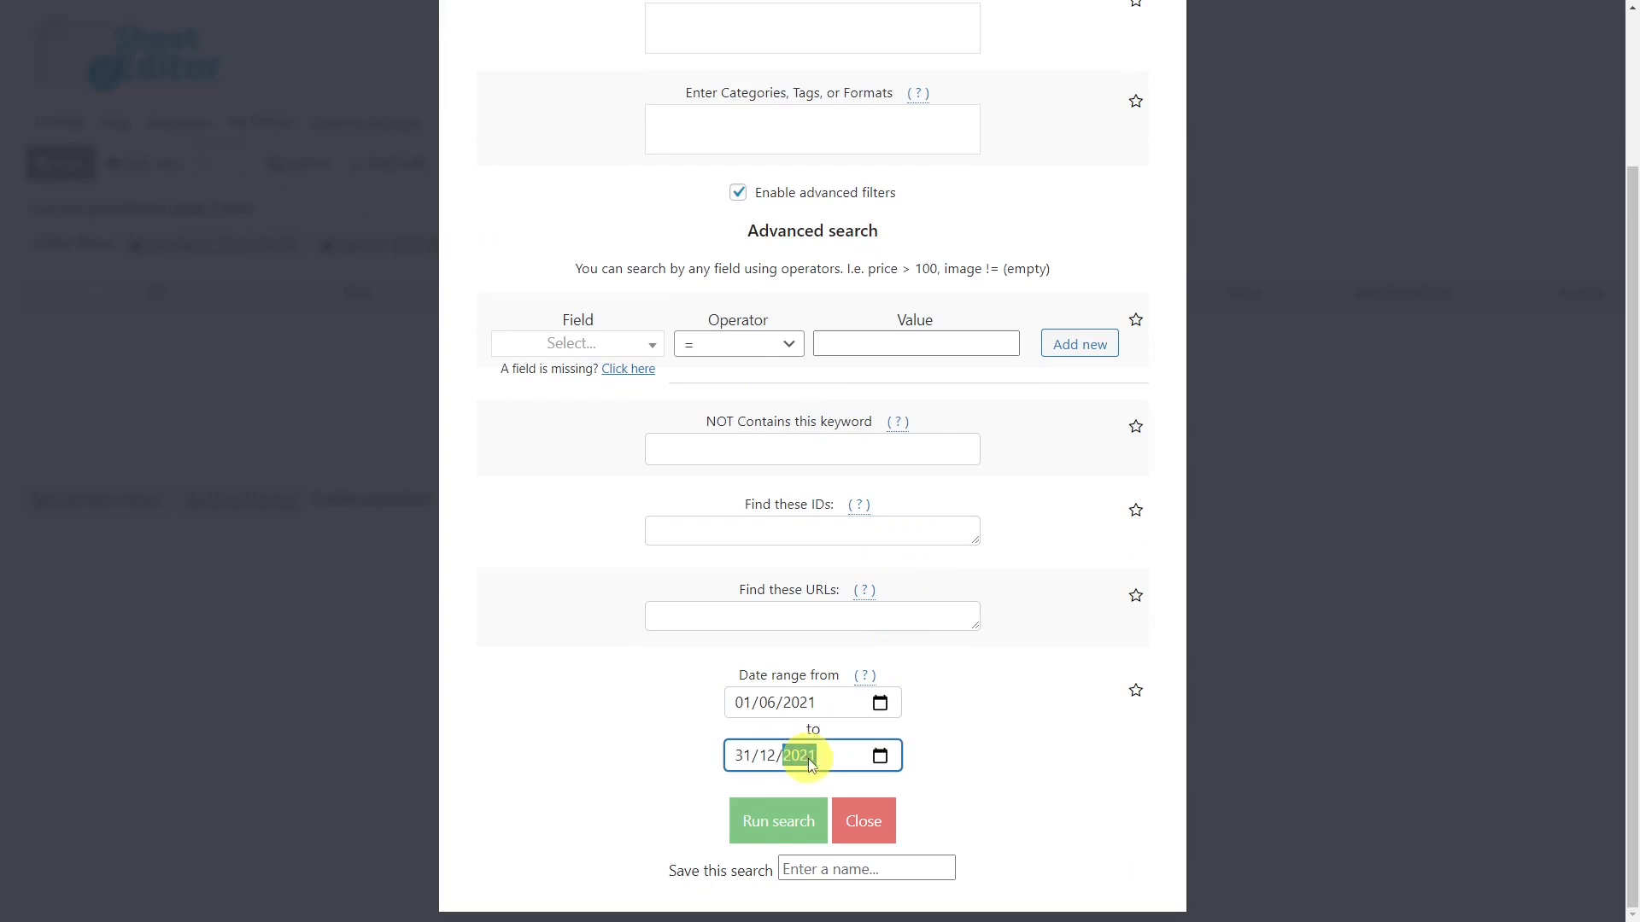
pyautogui.click(778, 820)
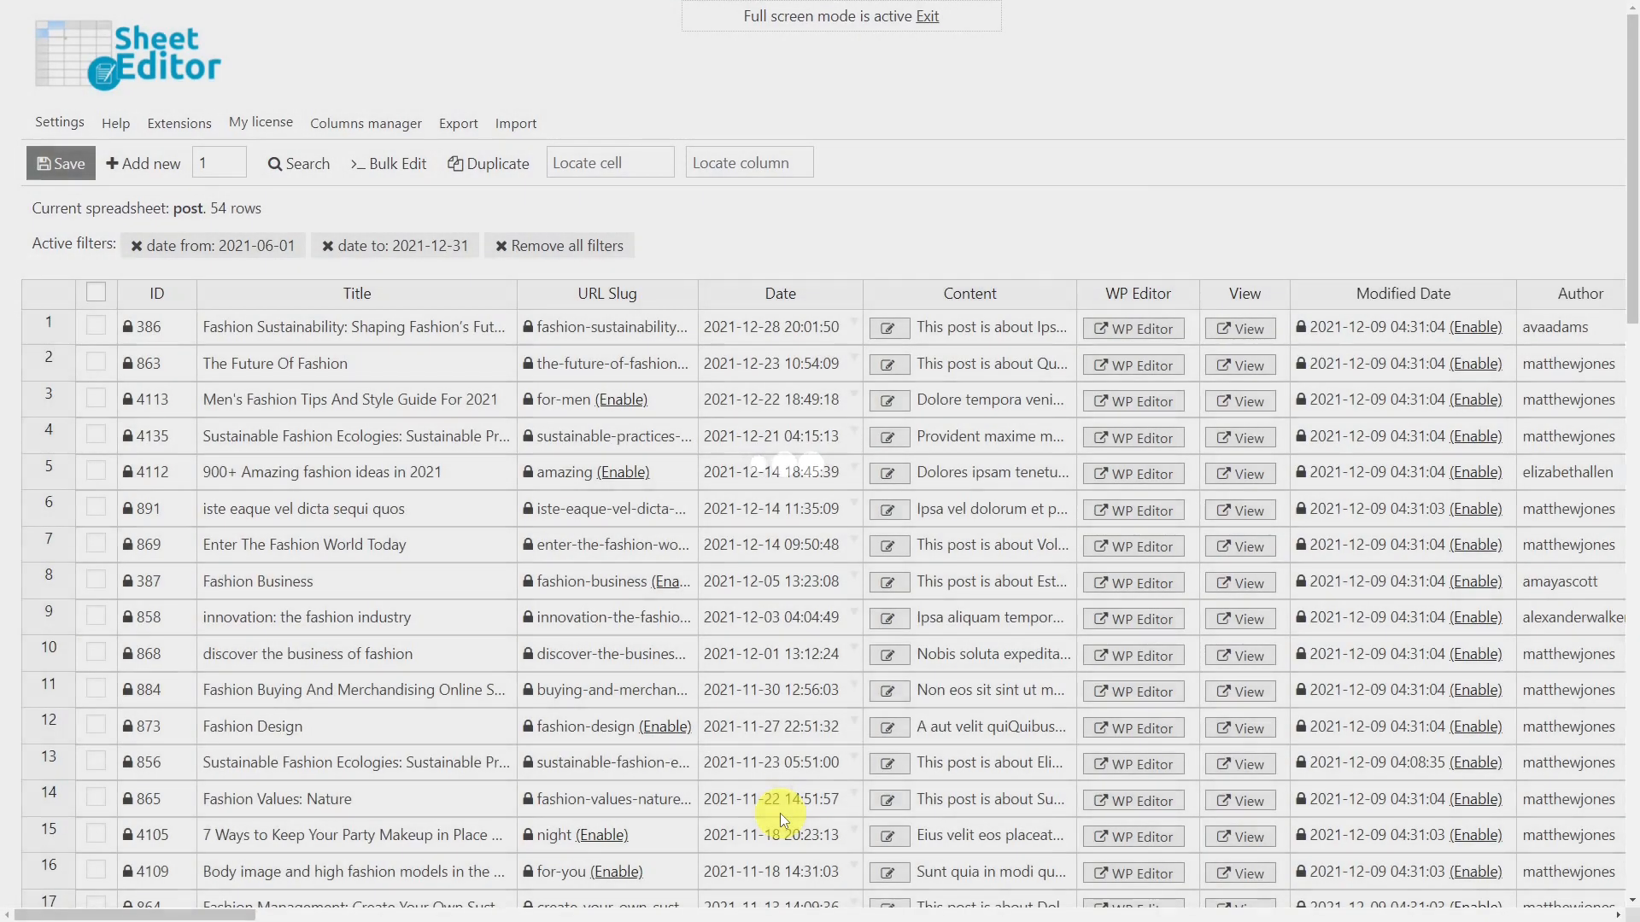